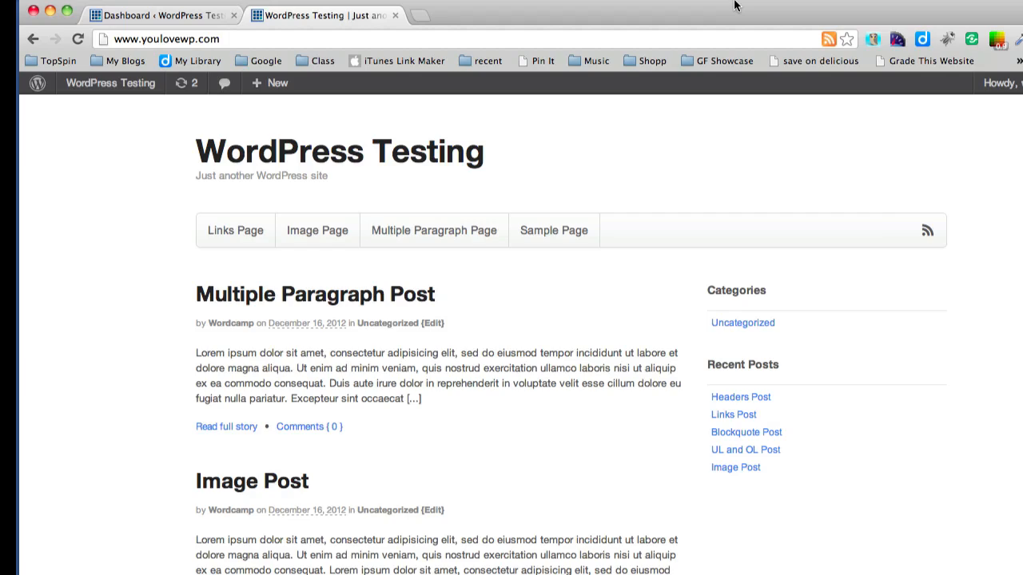
Switch to the WordPress Testing admin dashboard tab.
click(160, 15)
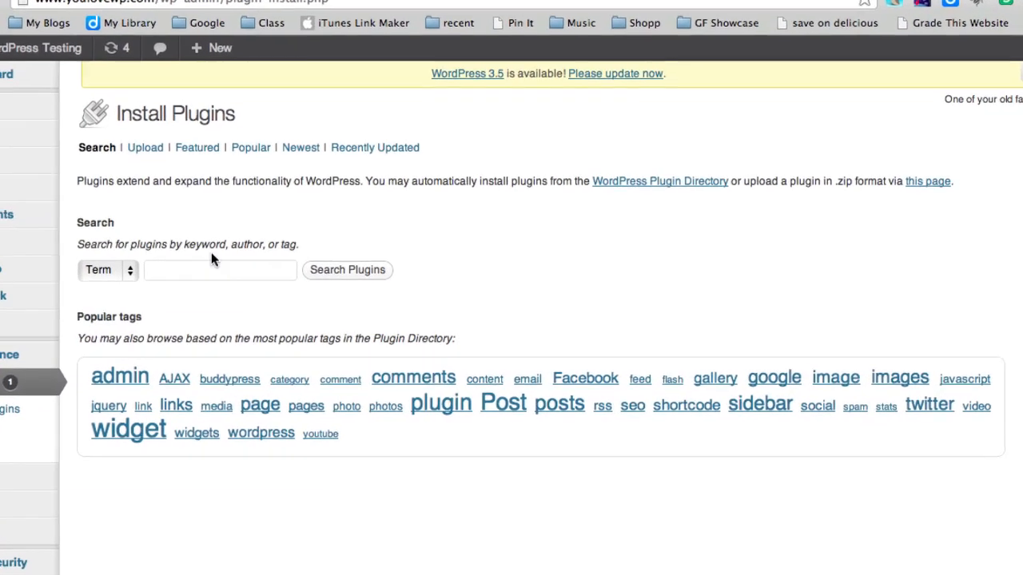
Find, install and activate the Duplicator plugin, then open the Duplicator dashboard.
text(Duplicator)
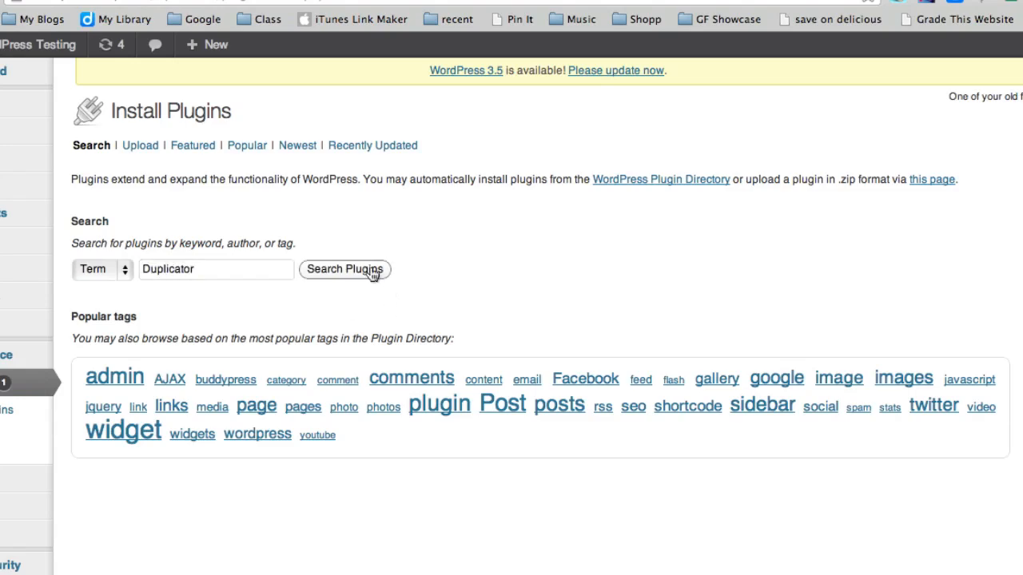
click(147, 262)
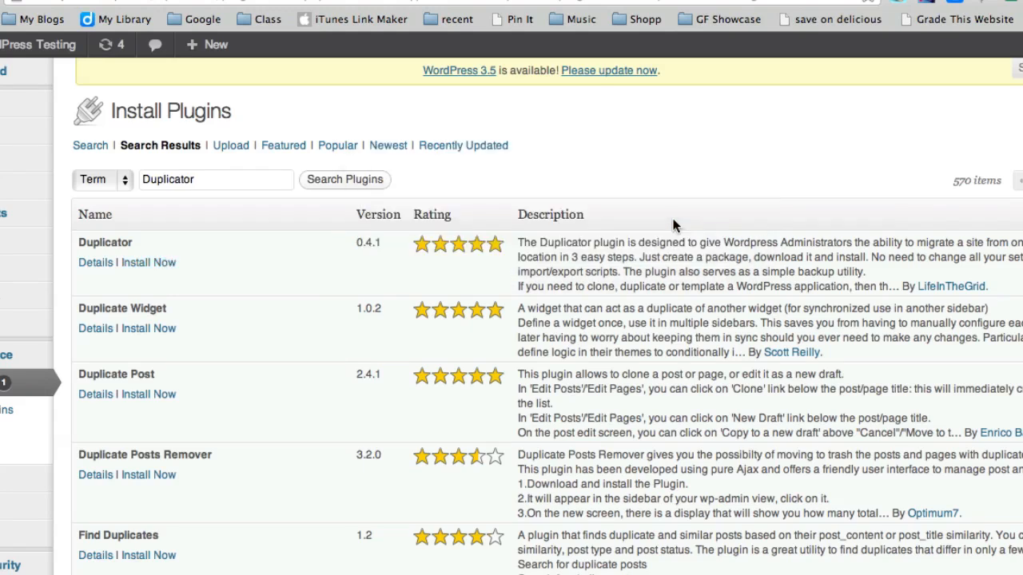
click(148, 262)
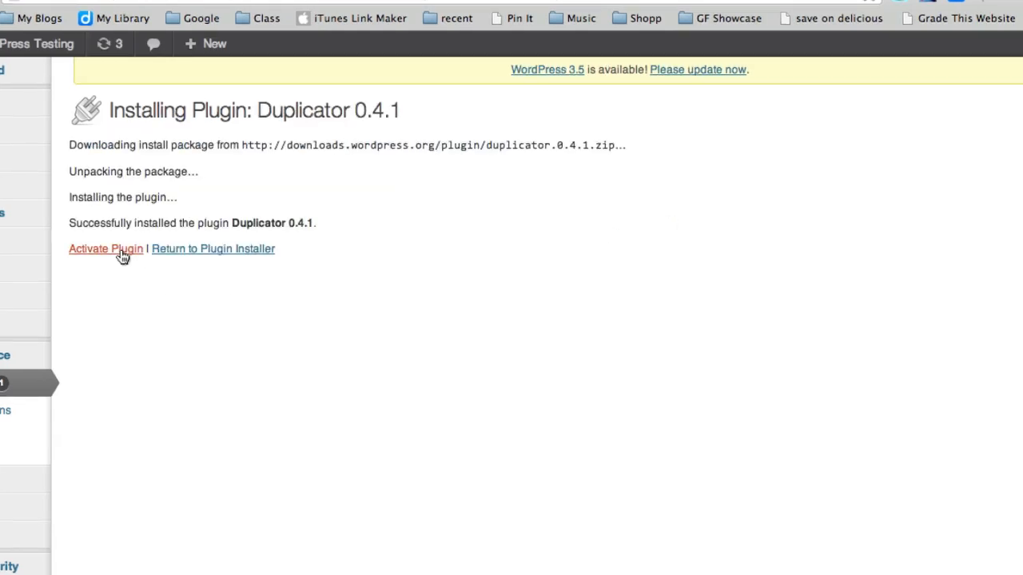
click(106, 248)
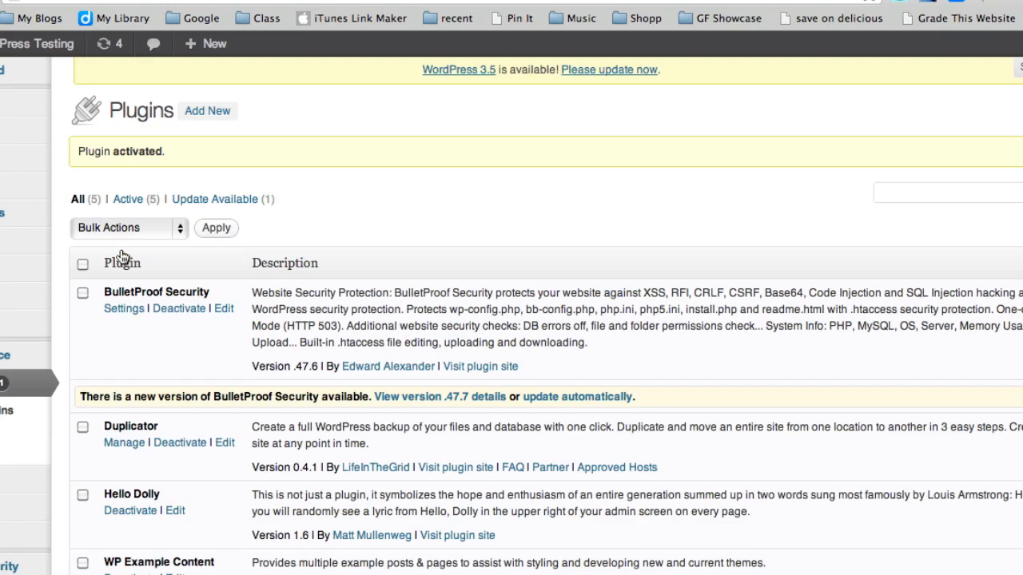
scroll(down, 3)
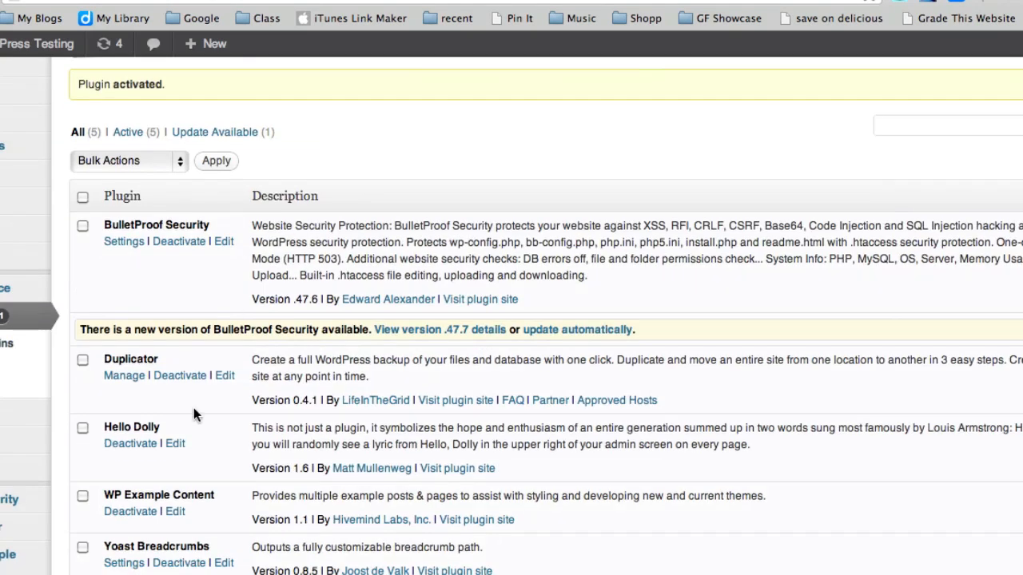
click(124, 376)
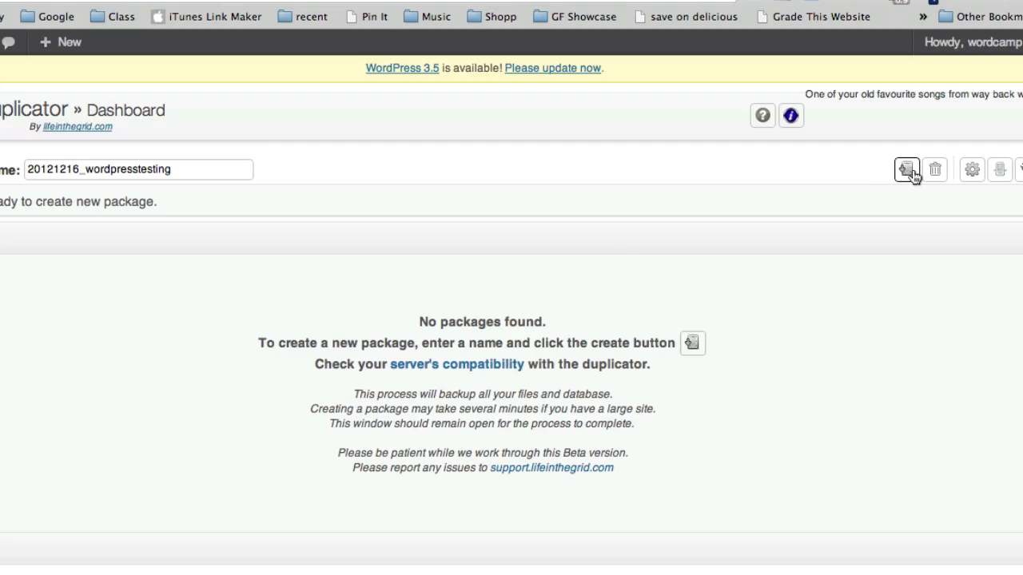
mouse_move(906, 170)
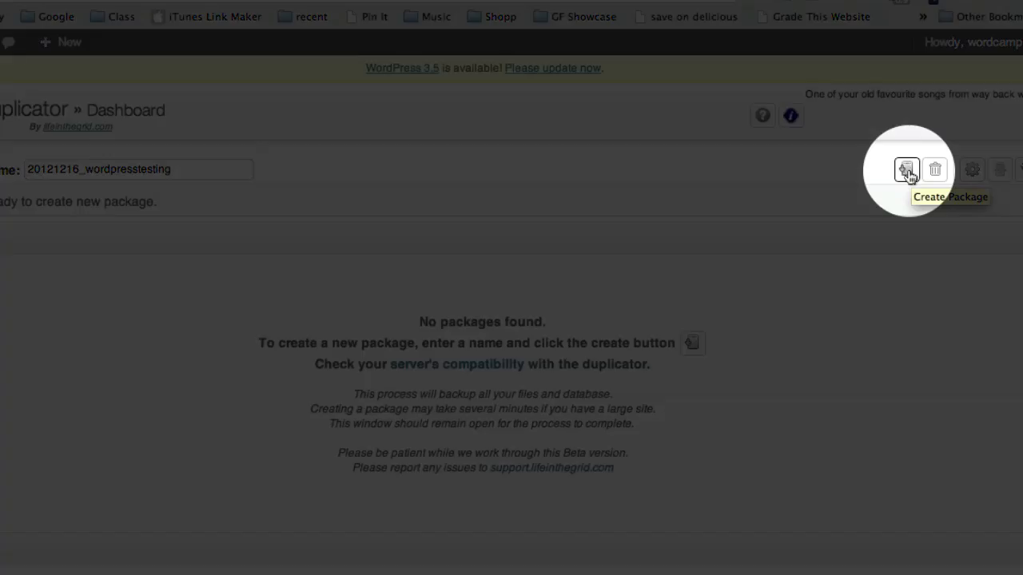
Create the Duplicator package set 20121216_wordpresstesting (20.27 MB).
click(905, 170)
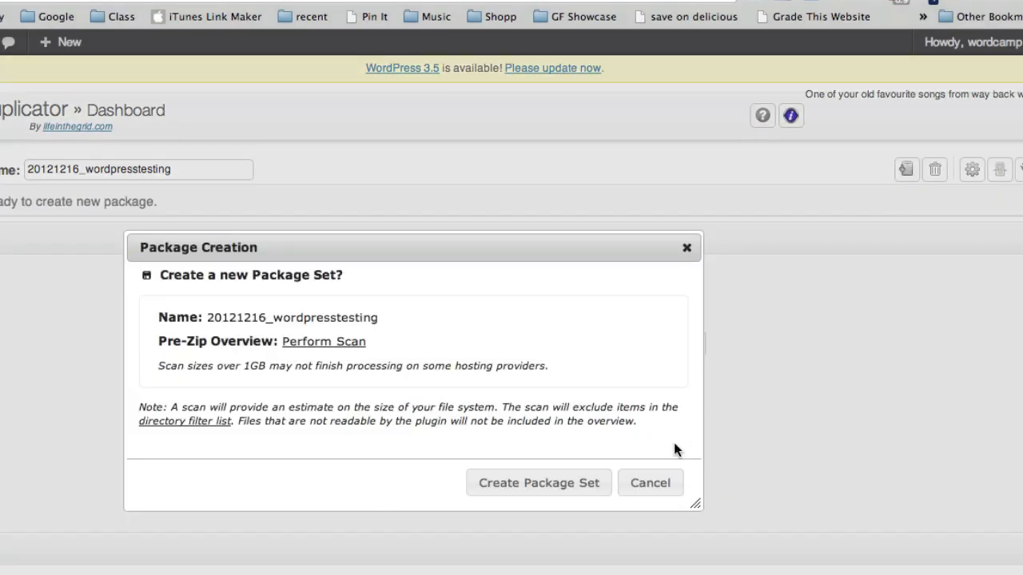
click(538, 482)
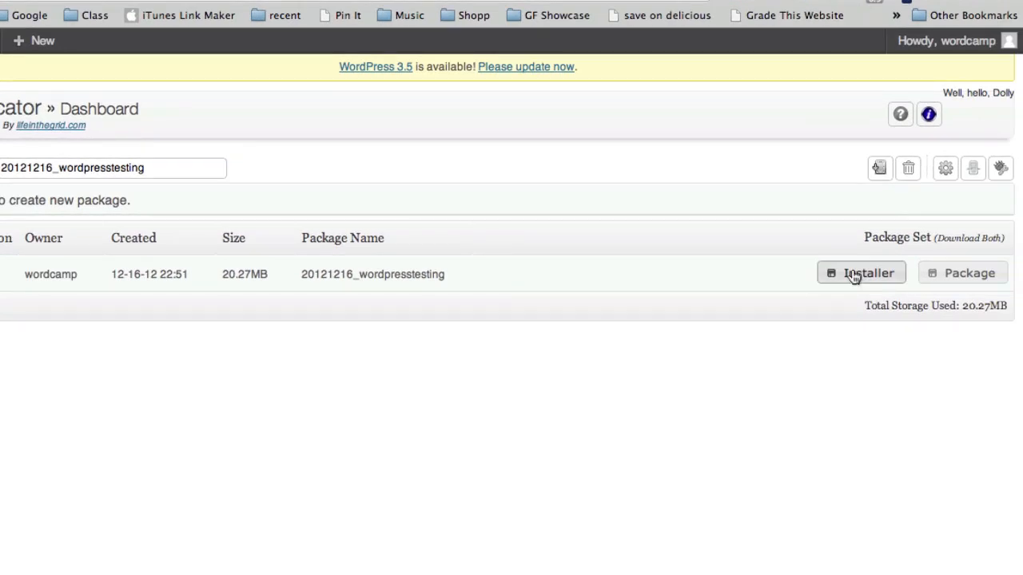
Save installer.php and the package archive into a new Desktop folder 'duplicator backup'.
click(860, 273)
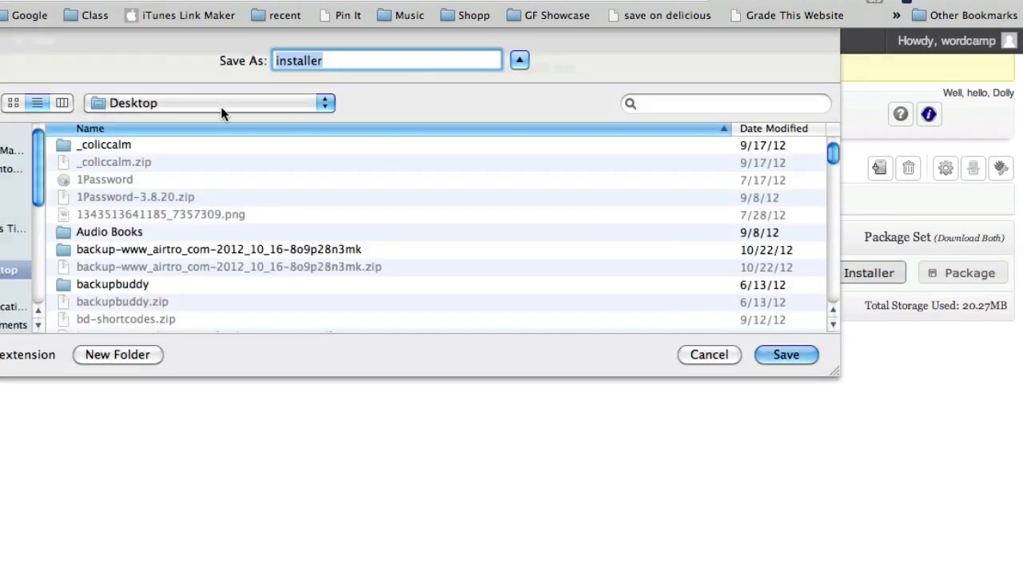
click(117, 355)
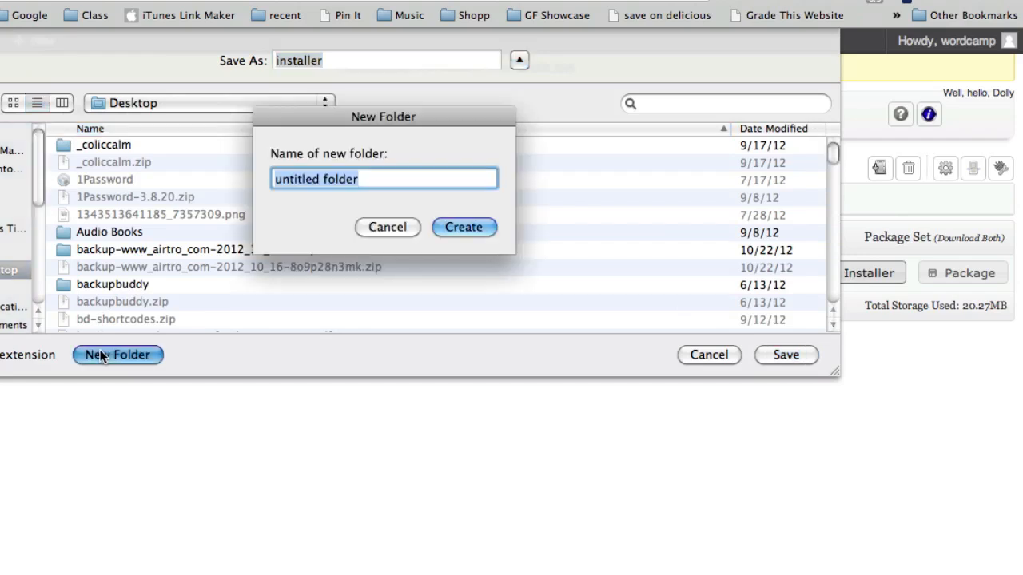
text(duplicator)
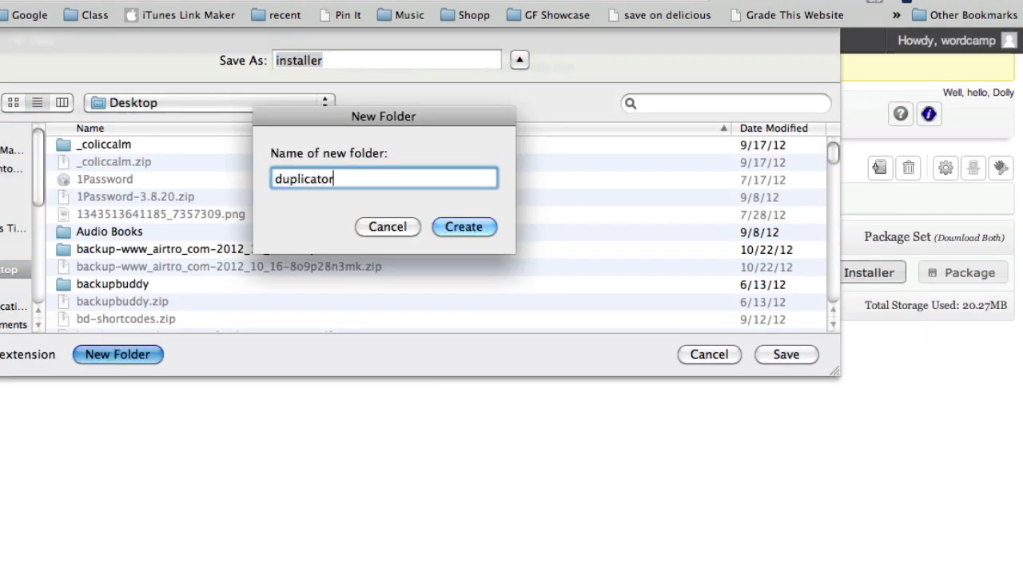
text(backup)
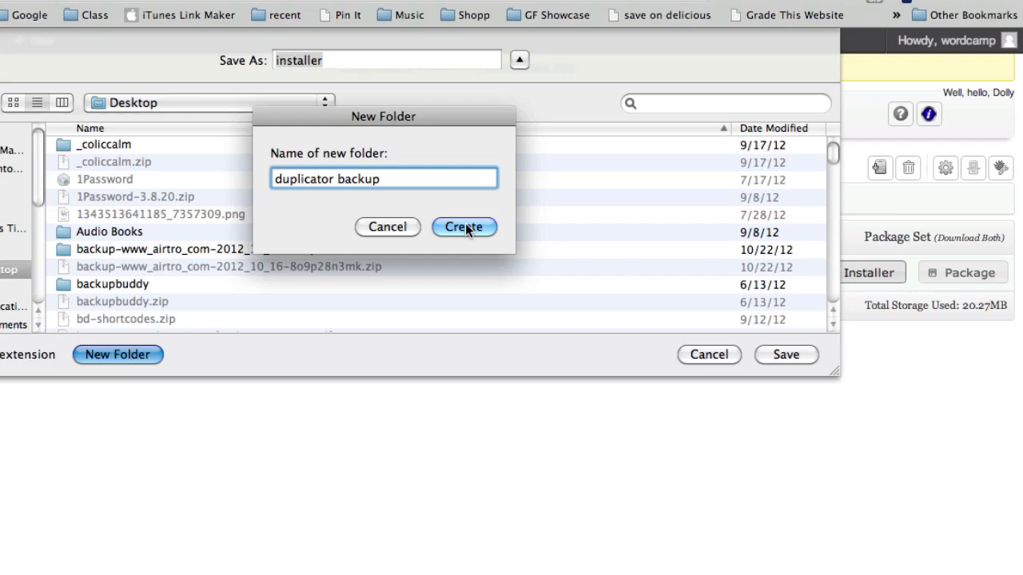
click(464, 227)
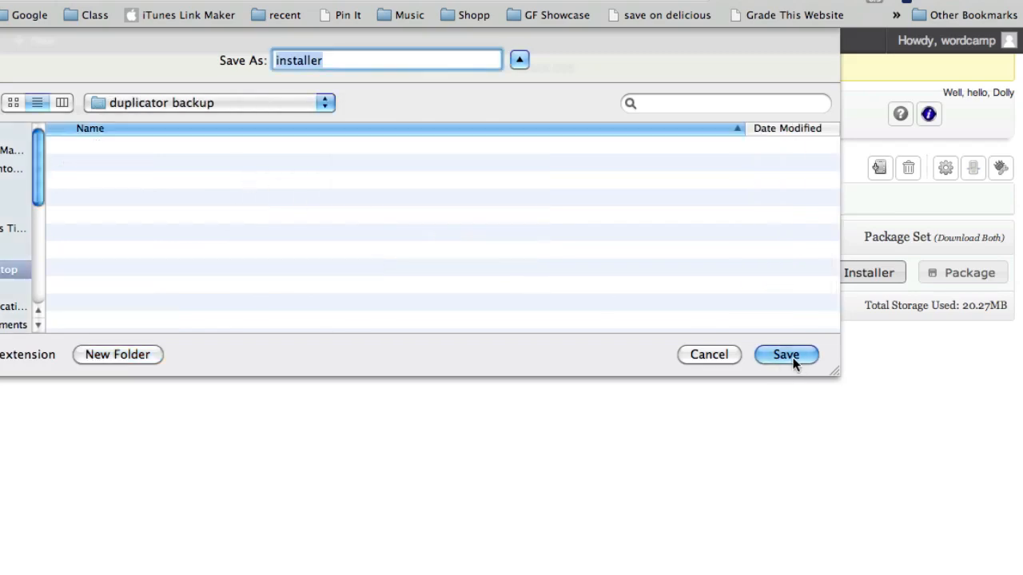
click(785, 353)
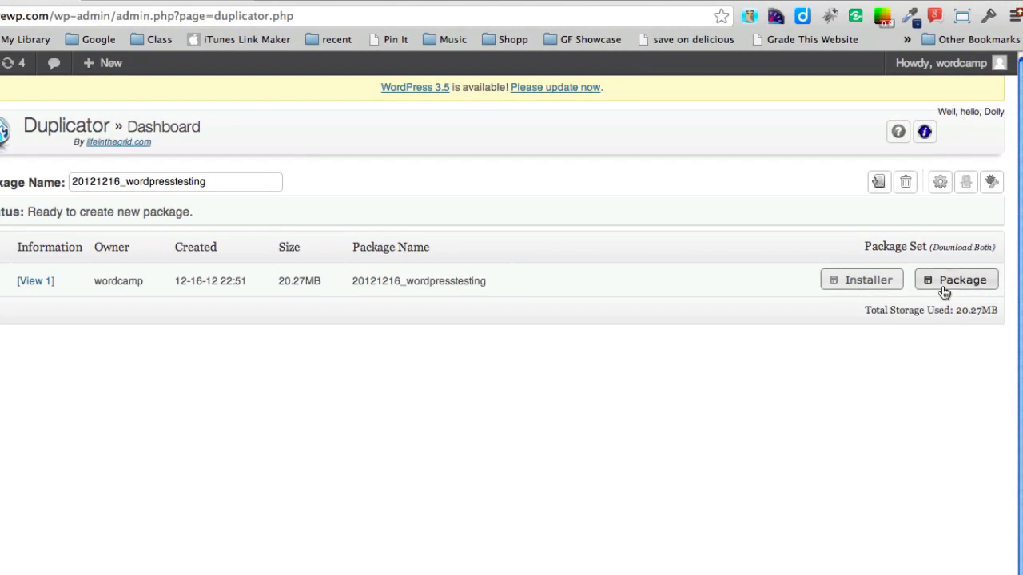
click(956, 279)
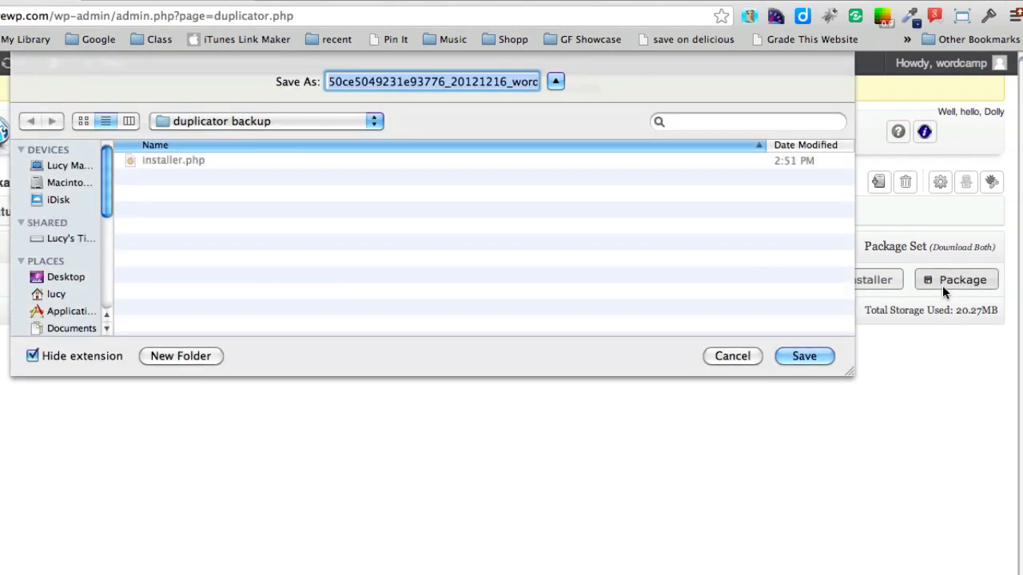
click(803, 355)
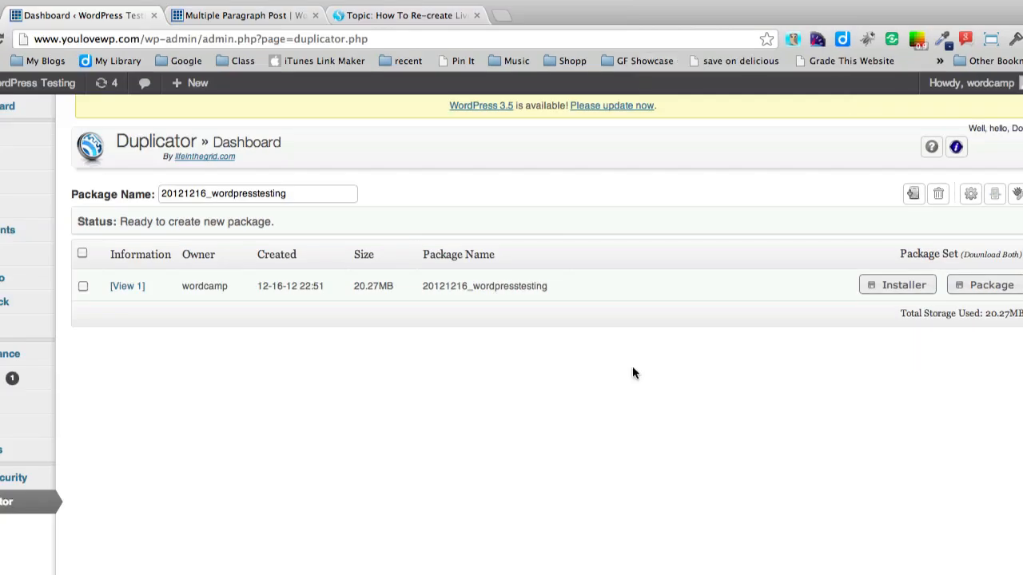
mouse_move(639, 424)
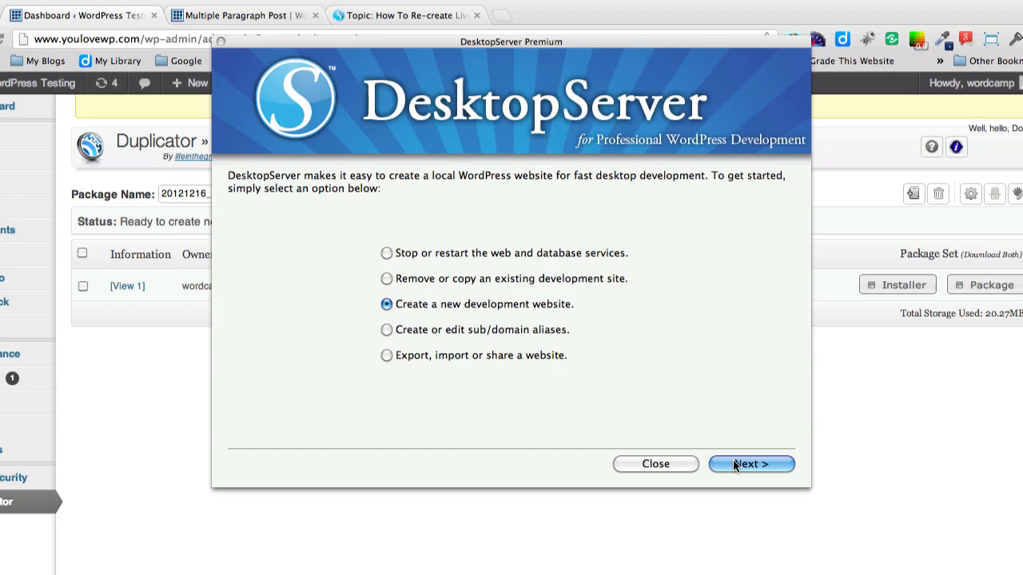
mouse_move(708, 402)
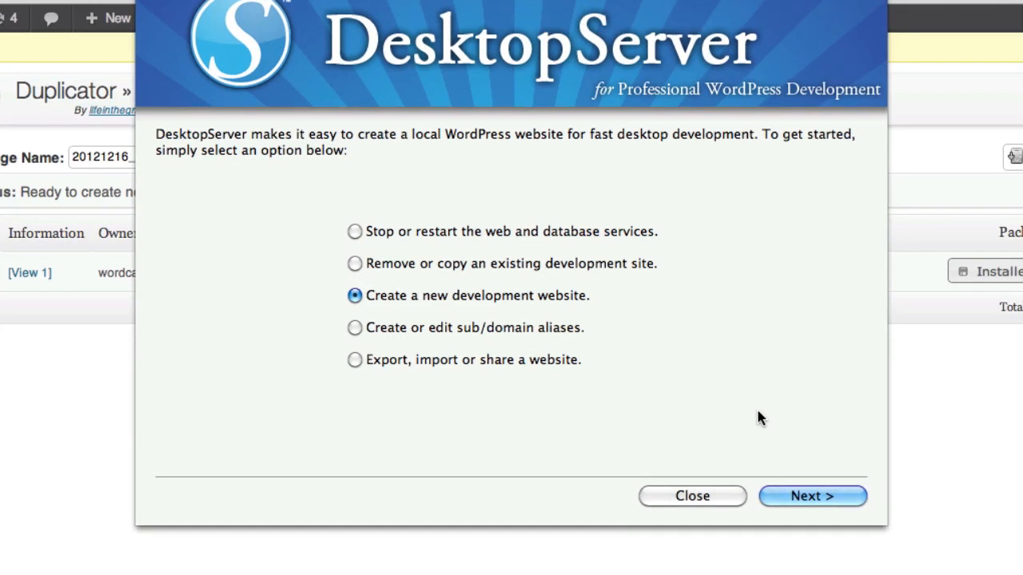
Create local site 'wordpresstesting' in DesktopServer using the WordPress 3.3.1 blueprint.
click(812, 496)
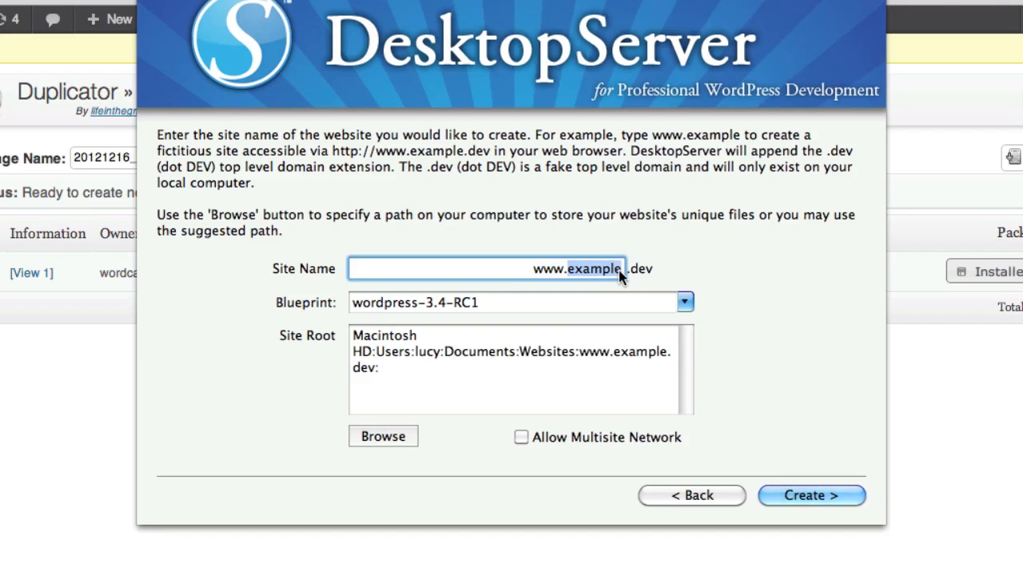
text(wordpresstes)
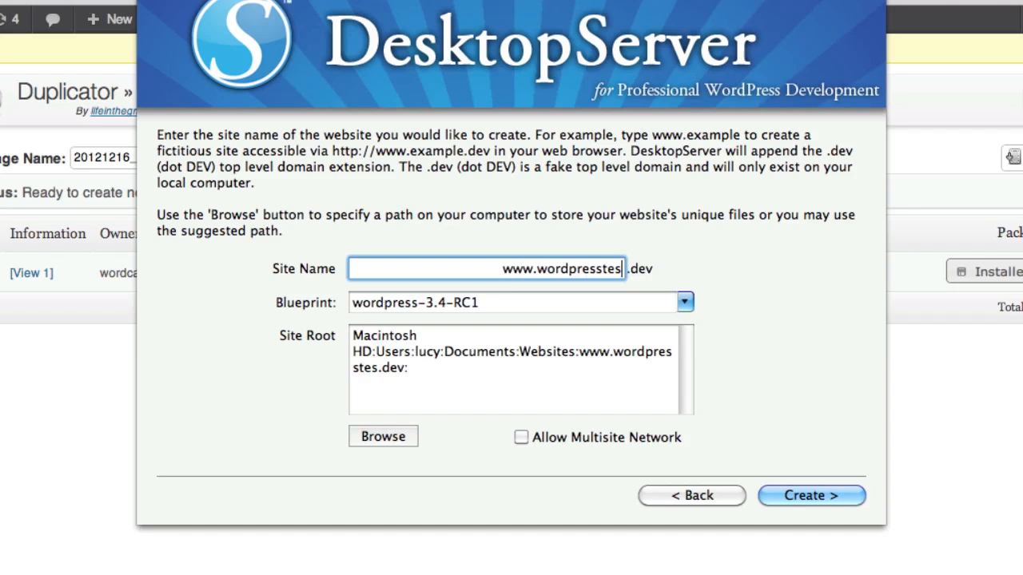
text(ting)
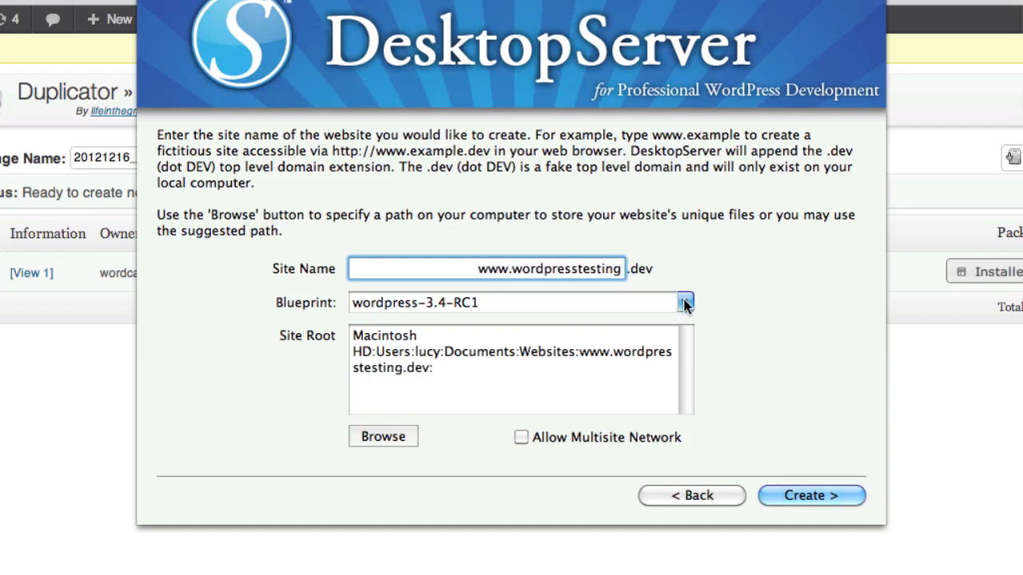
click(683, 302)
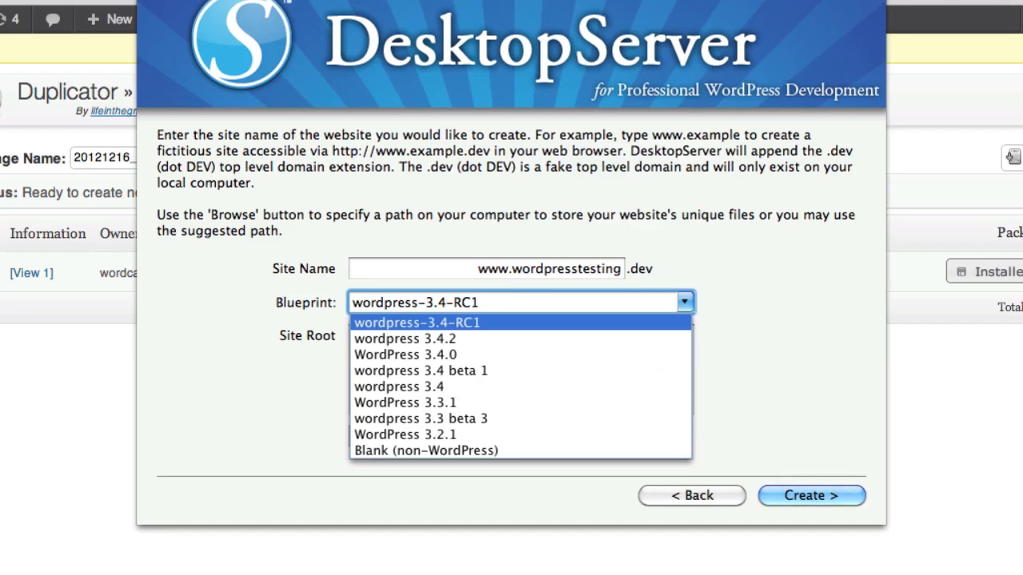
click(812, 495)
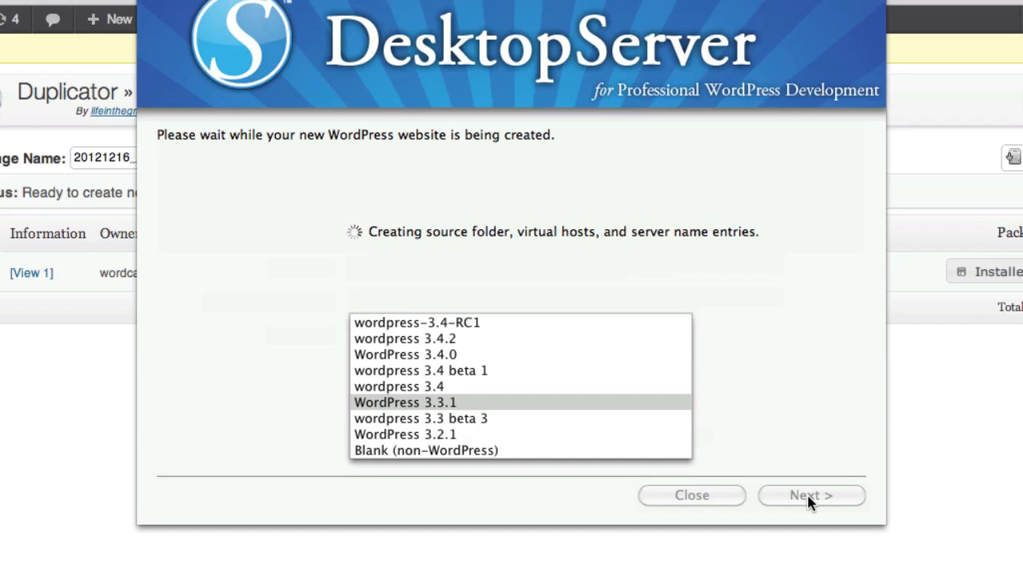
mouse_move(812, 466)
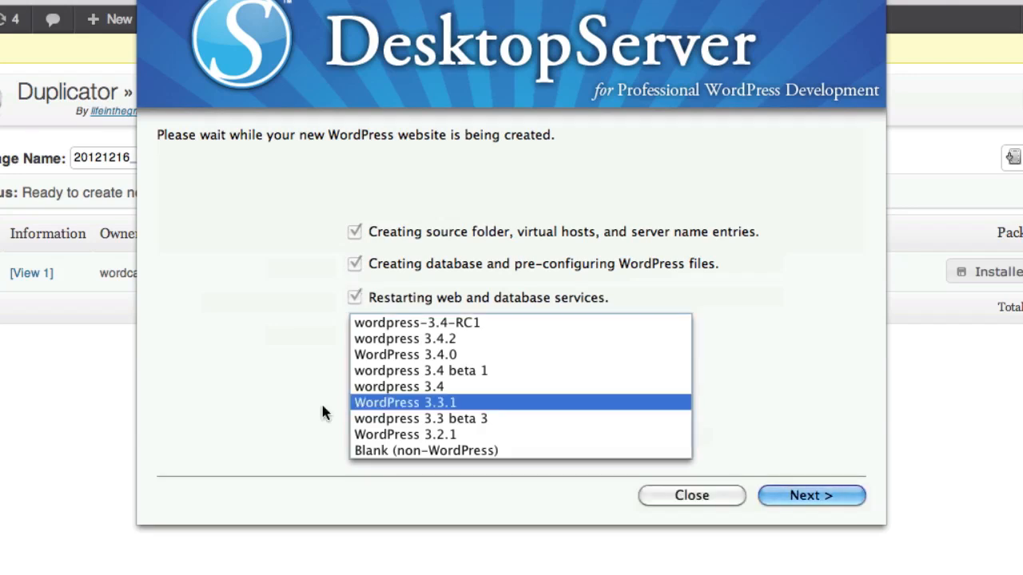
mouse_move(903, 559)
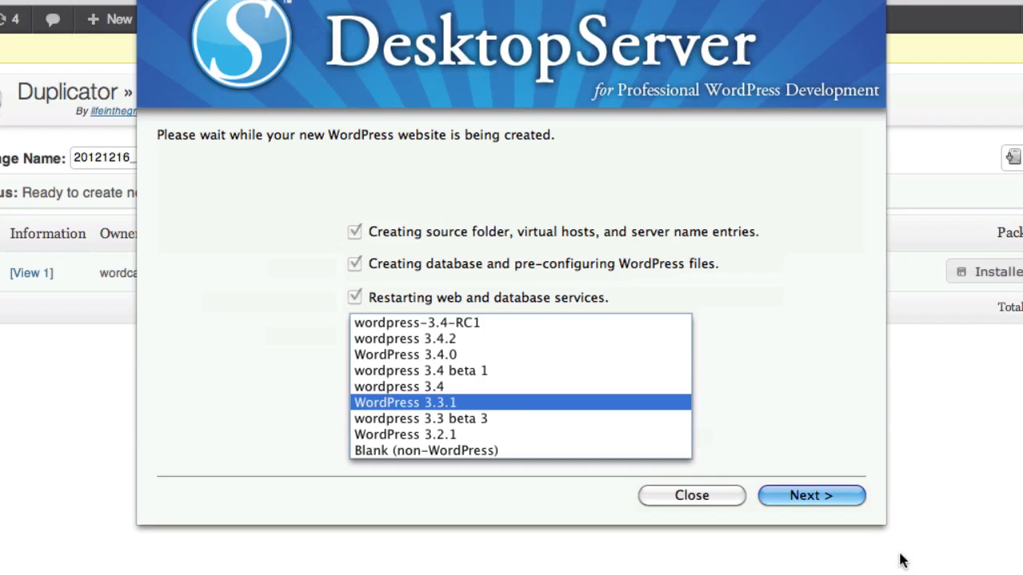
click(811, 496)
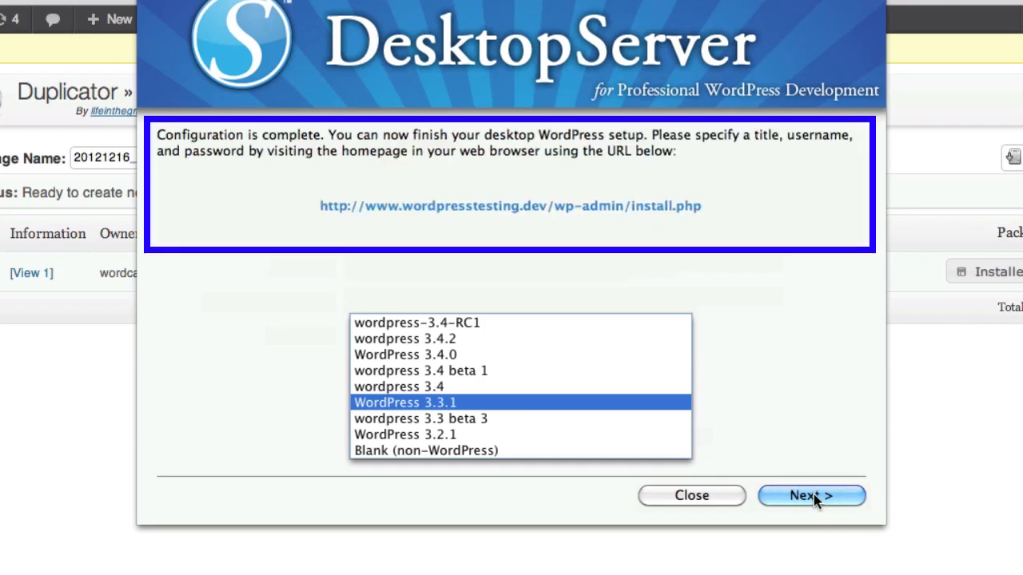
click(810, 495)
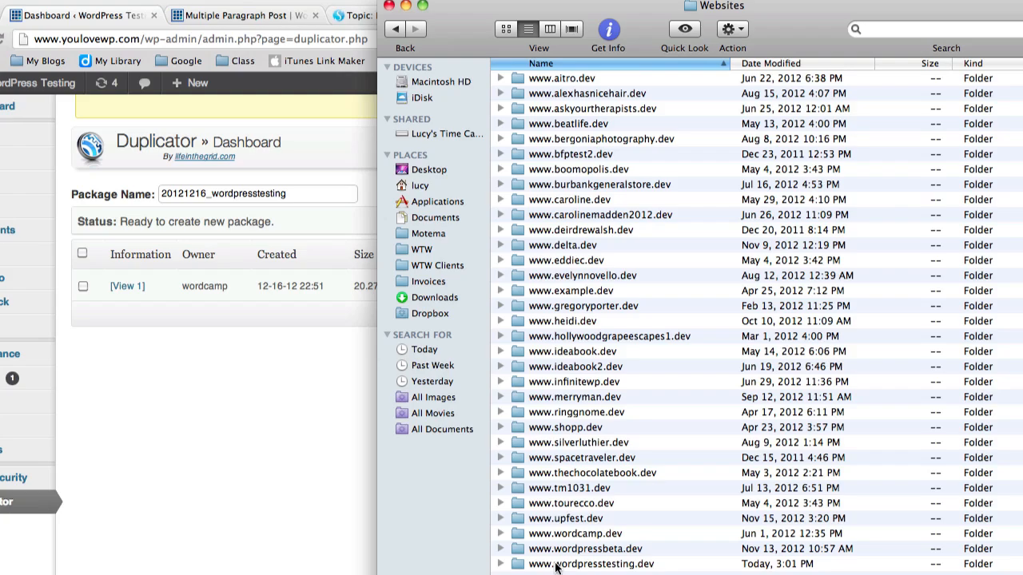
Open the wordpresstesting.dev folder, then select installer.php and the package zip in 'duplicator backup'.
double_click(596, 563)
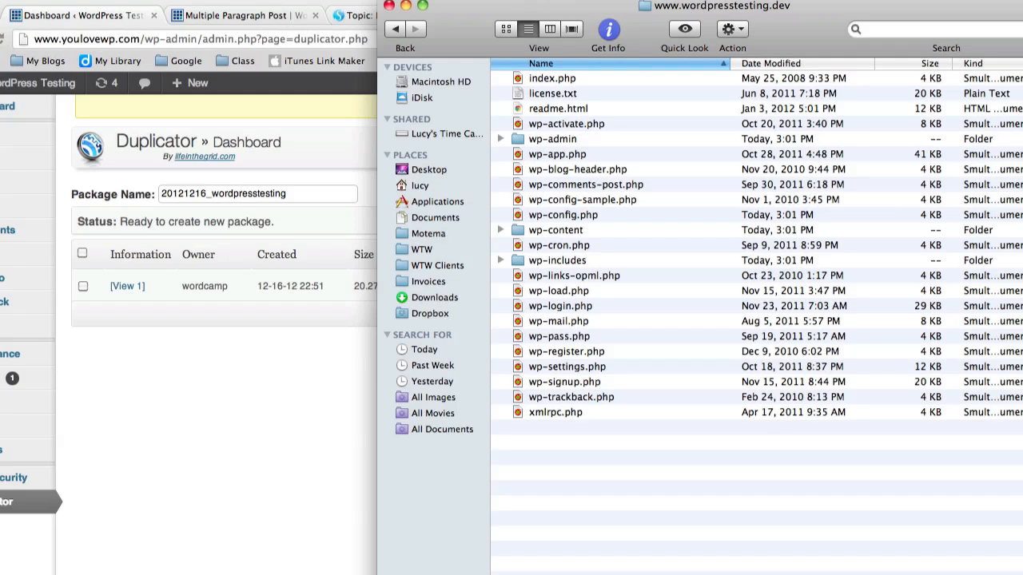
click(419, 186)
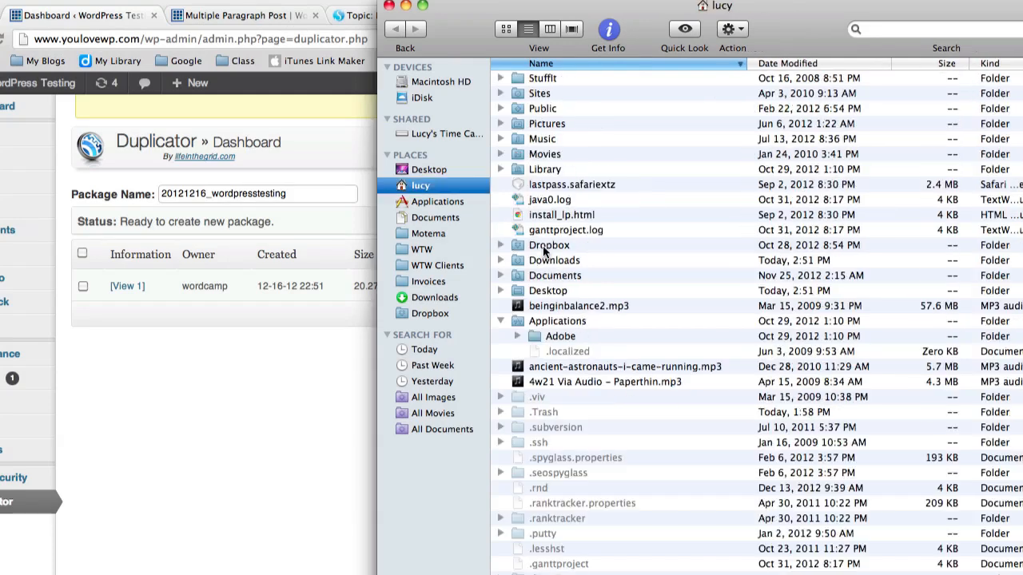
mouse_move(429, 169)
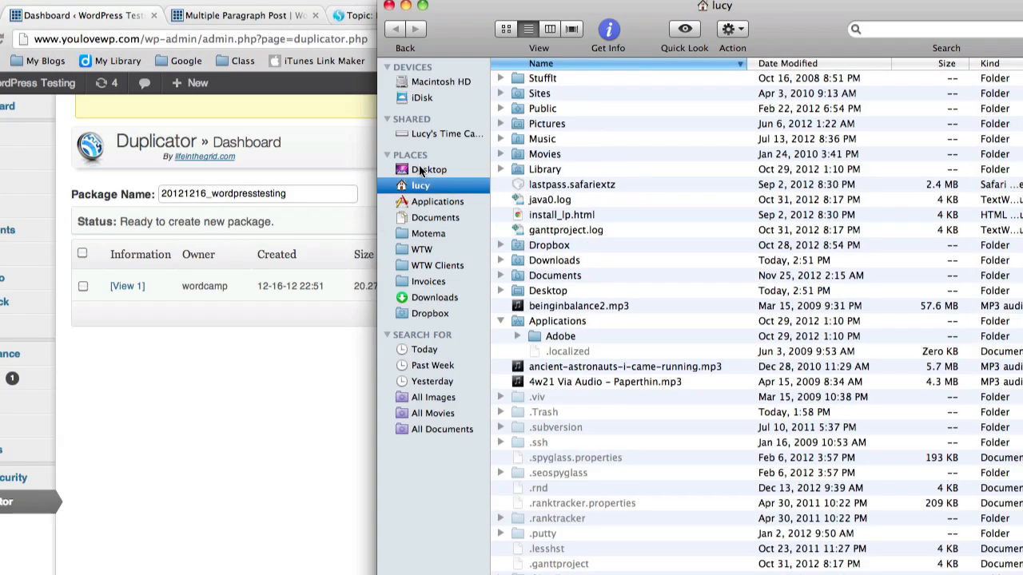
click(430, 169)
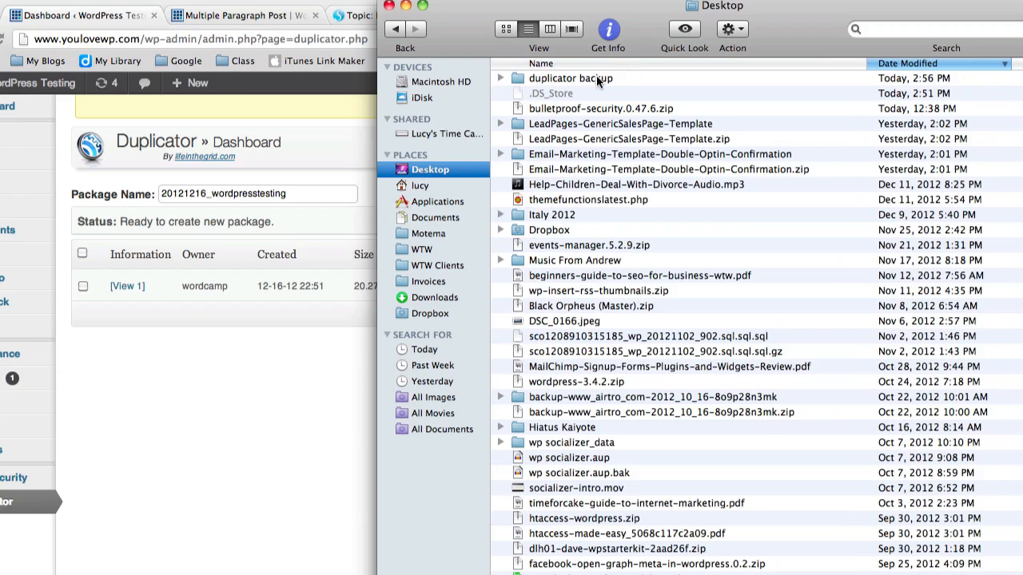
double_click(571, 77)
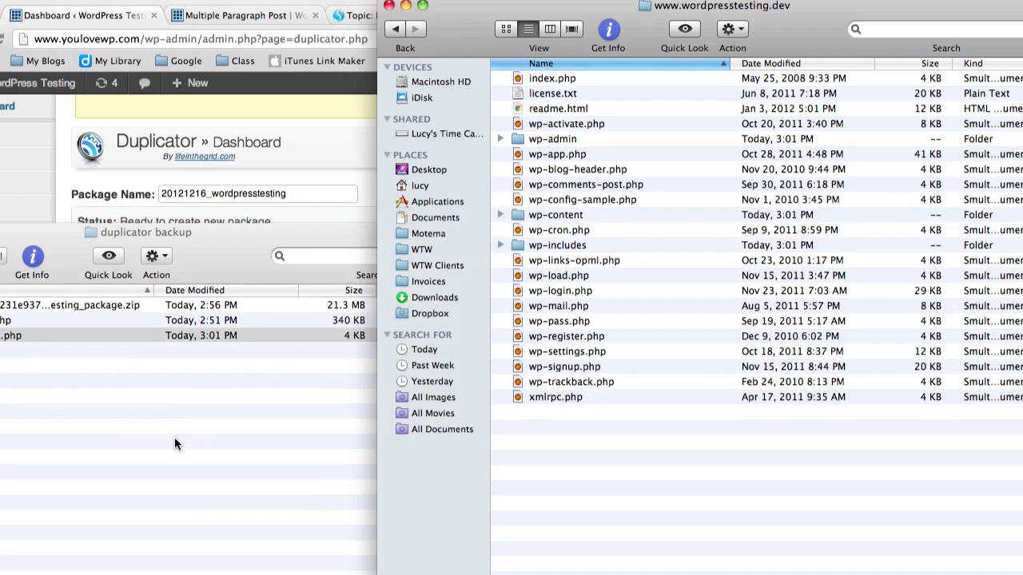
mouse_move(615, 458)
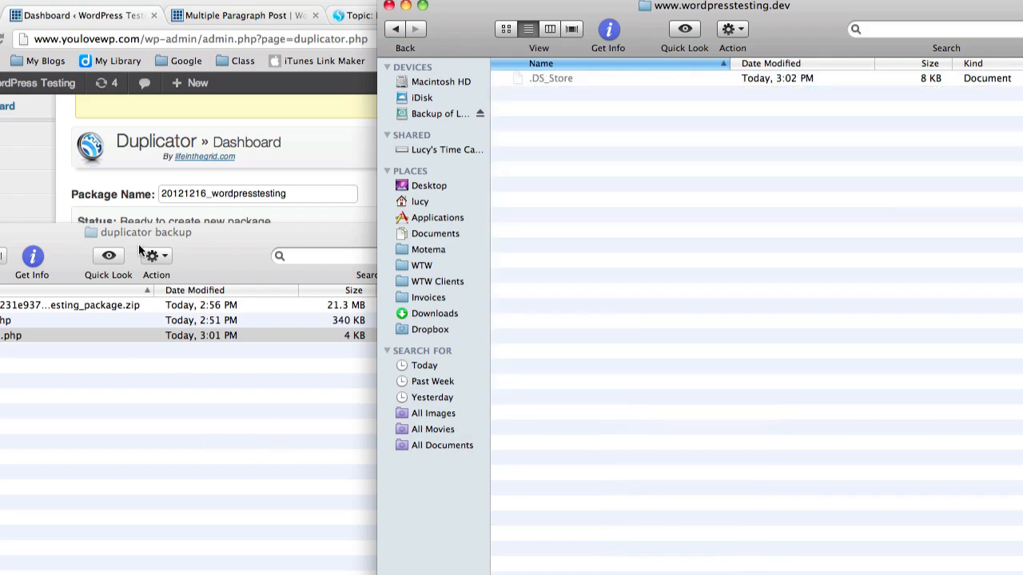
click(46, 322)
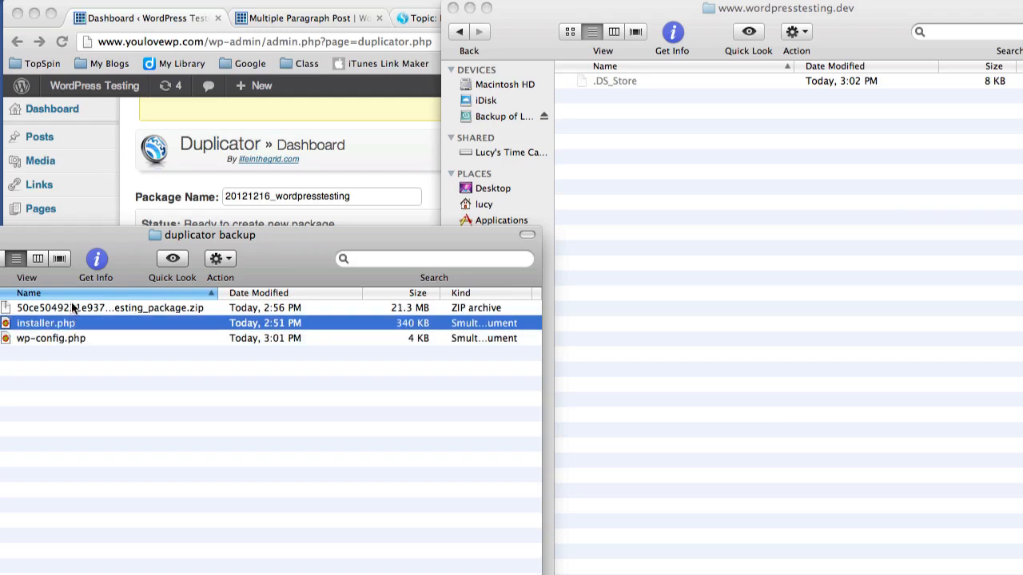
click(104, 308)
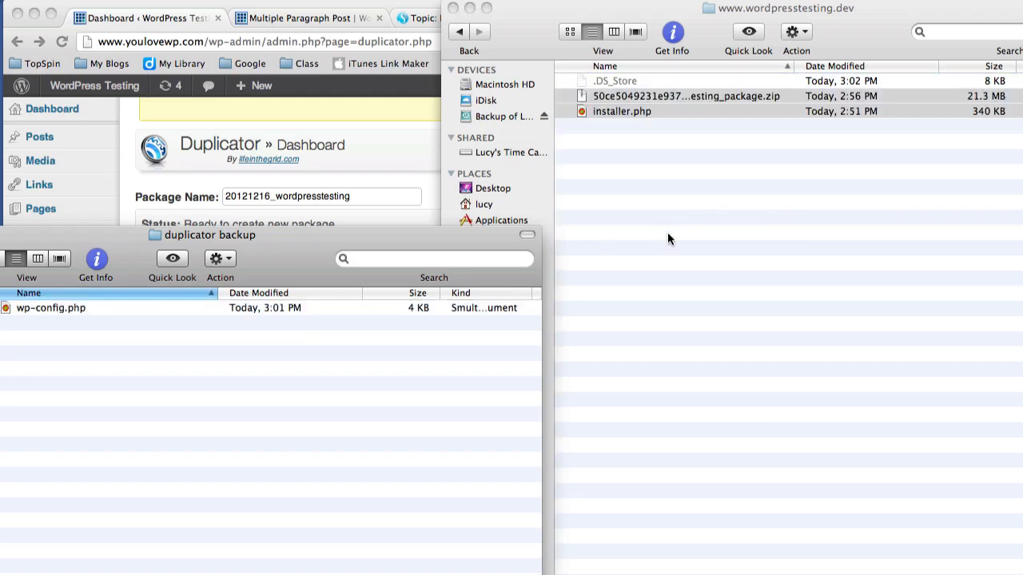
mouse_move(296, 270)
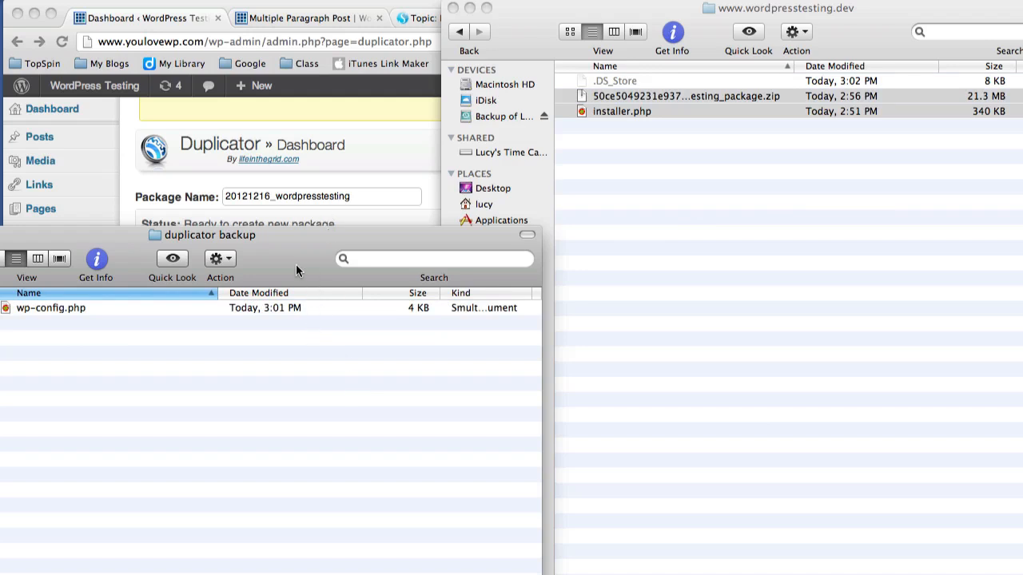
mouse_move(369, 185)
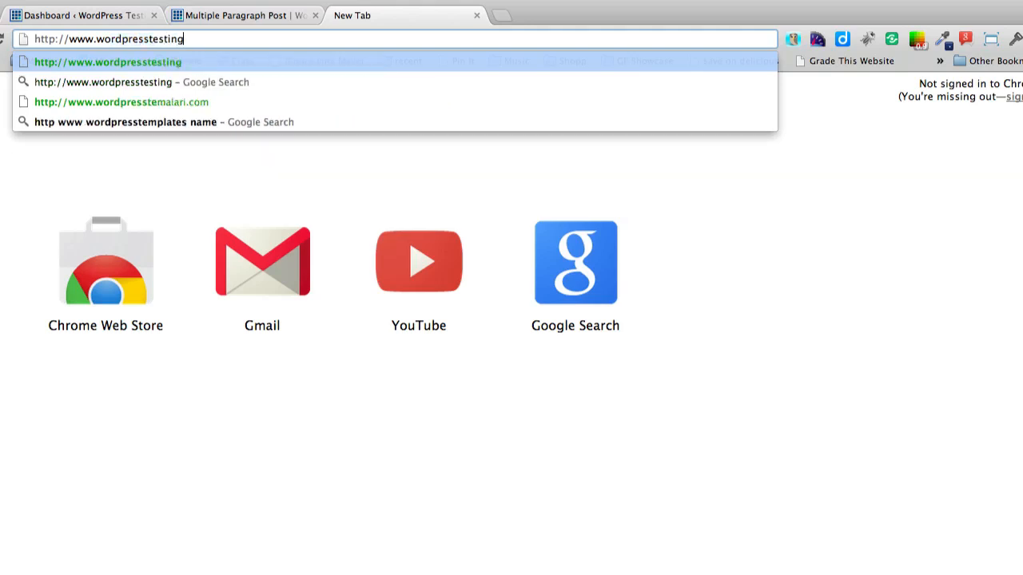
text(.dev/)
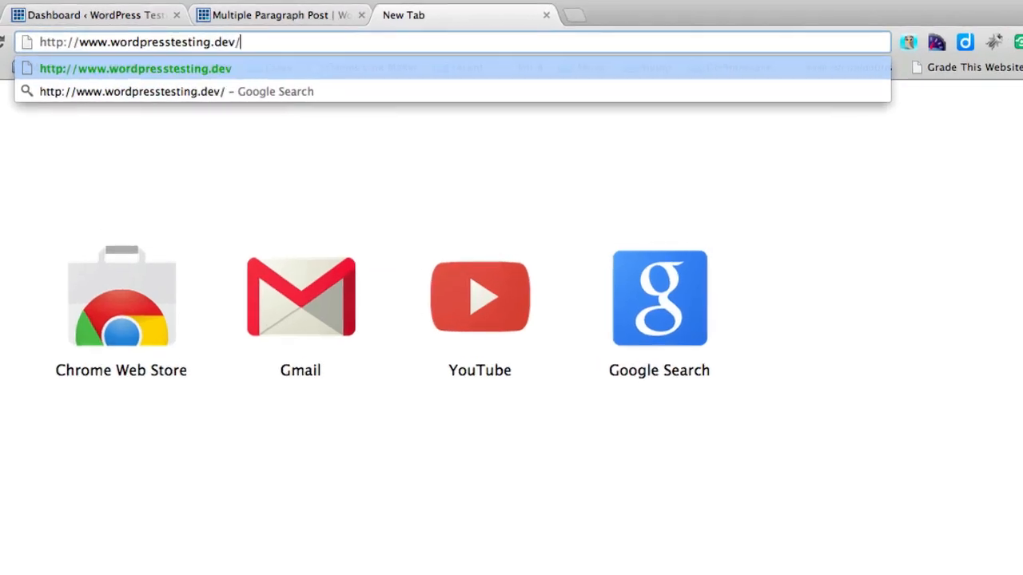
text(installer)
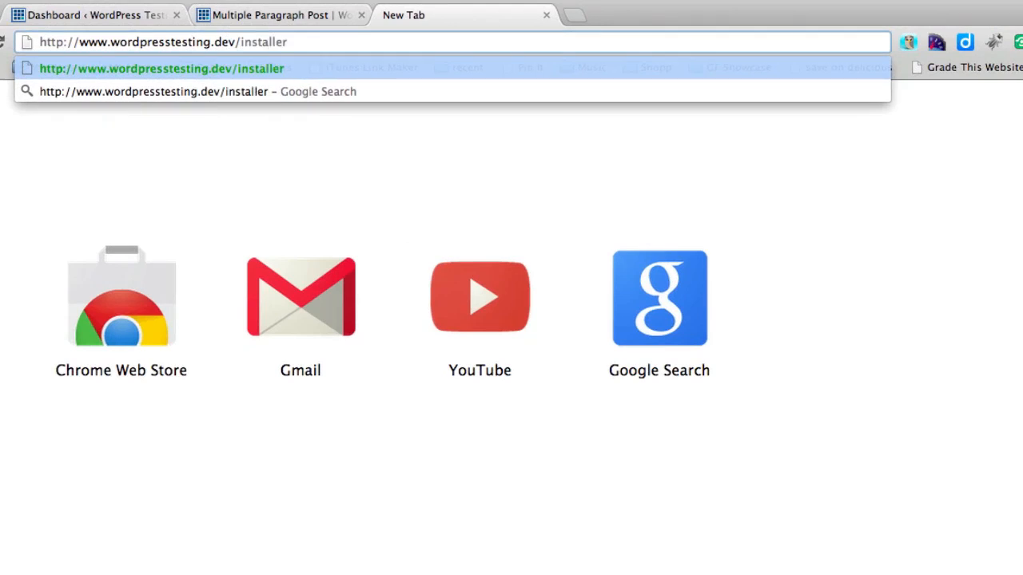
text(.php)
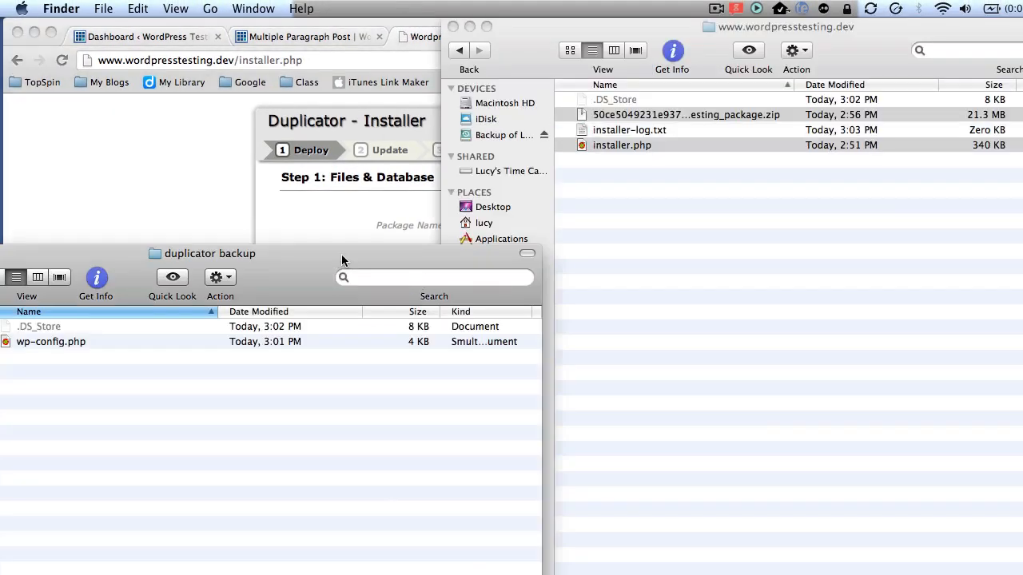
click(209, 253)
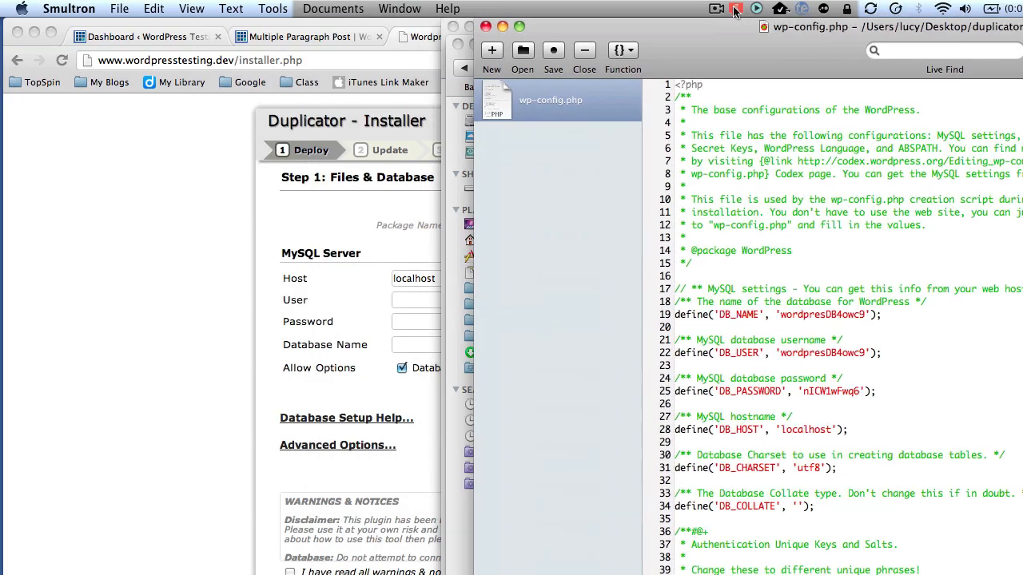
mouse_move(372, 30)
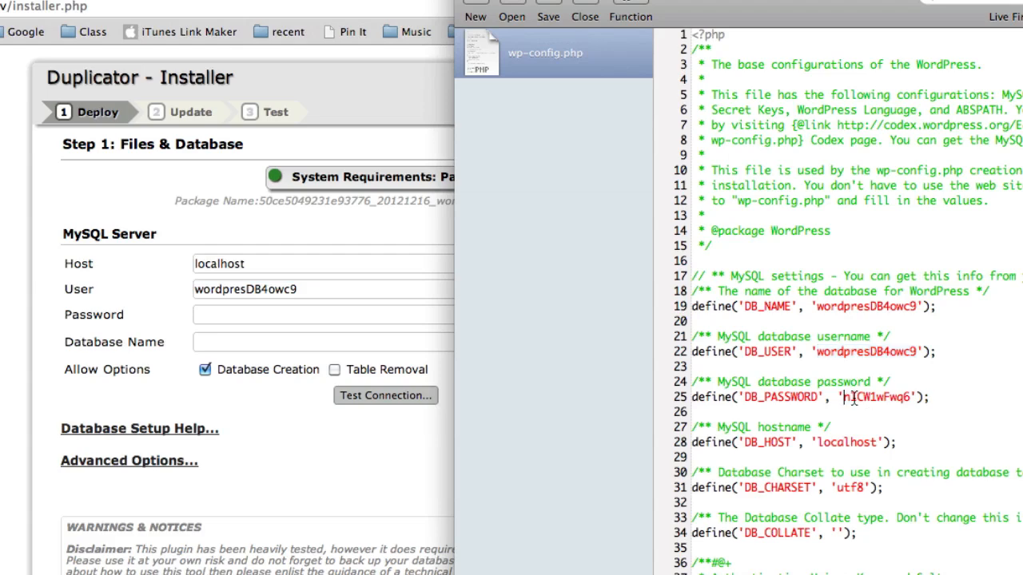
double_click(875, 397)
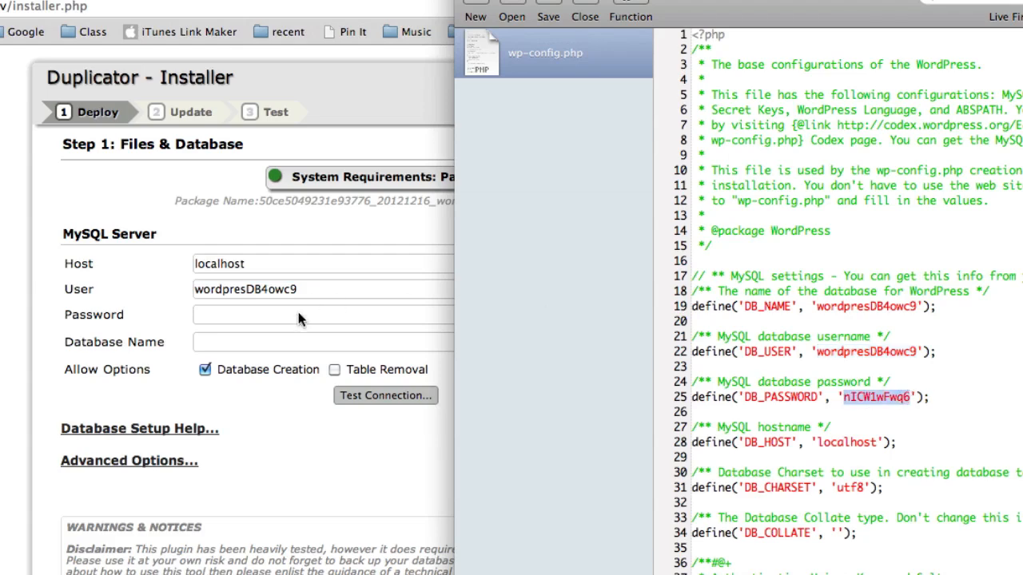
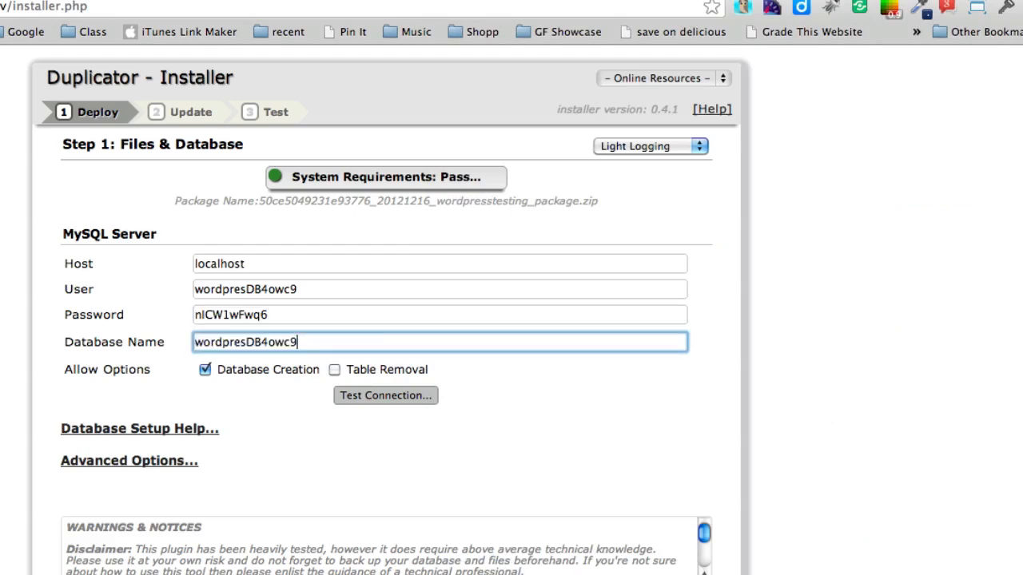
mouse_move(376, 400)
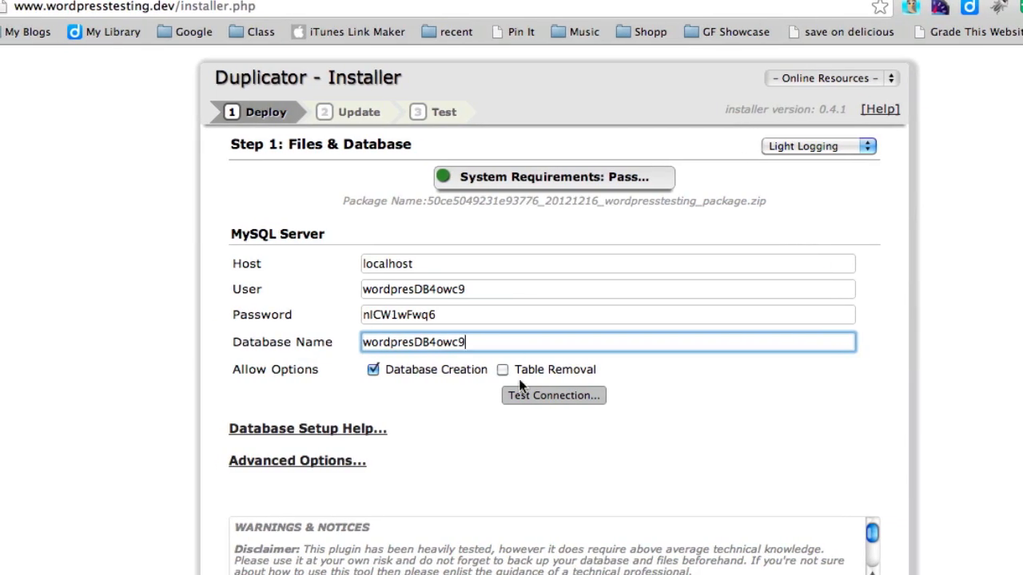
Test the database connection, acknowledge the warnings, and confirm running the deployment.
click(553, 396)
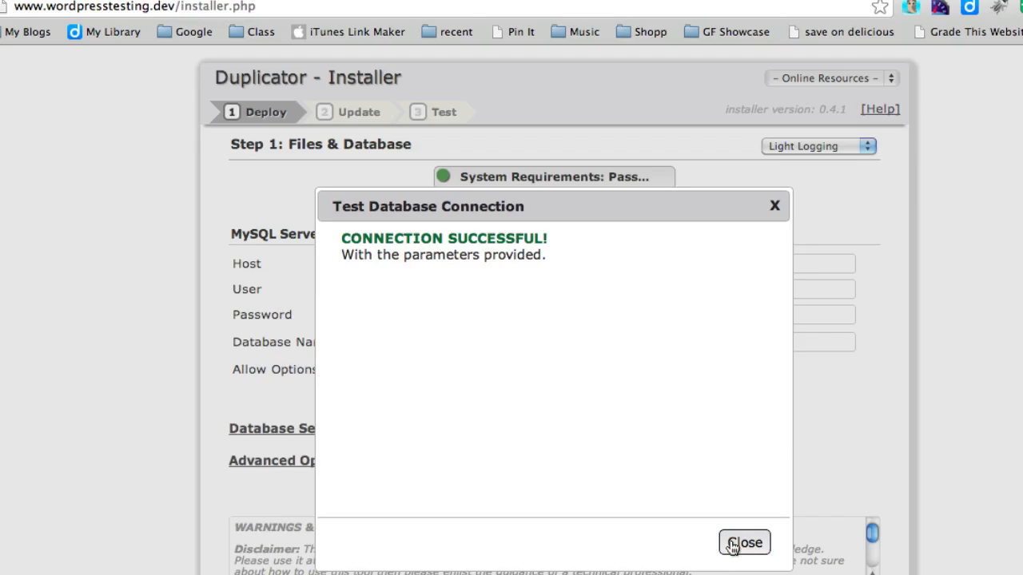
click(743, 543)
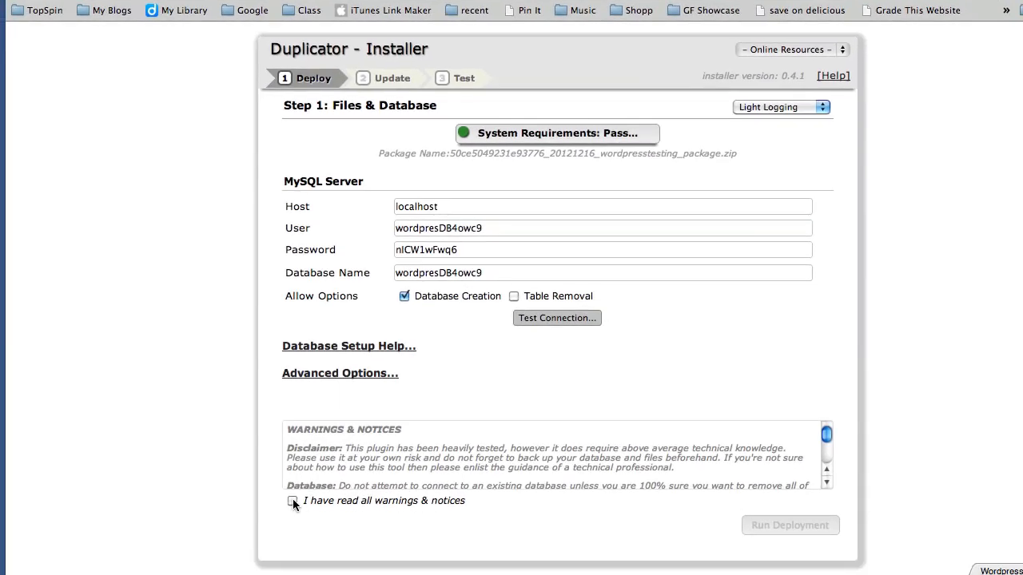
click(292, 501)
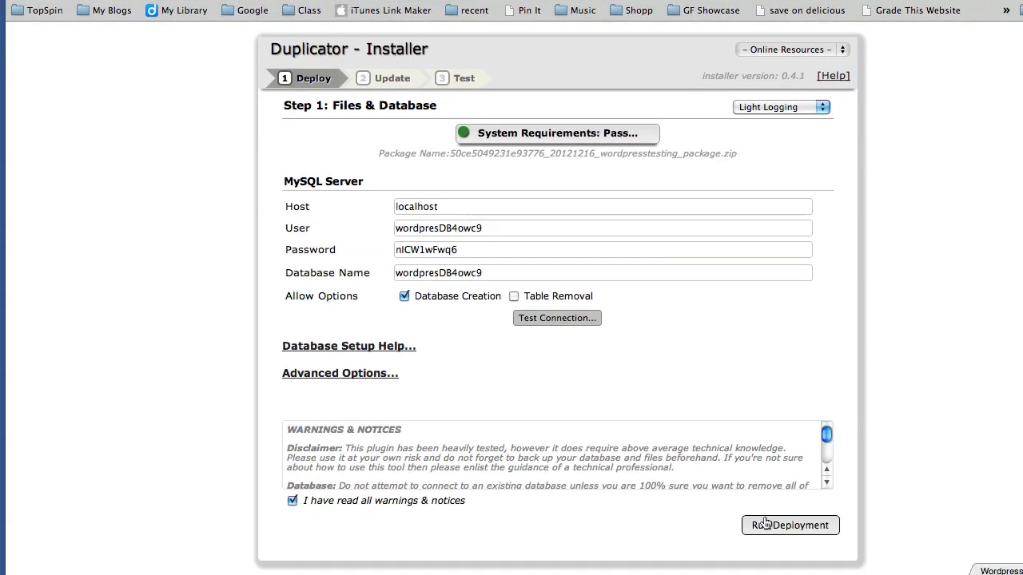
click(789, 525)
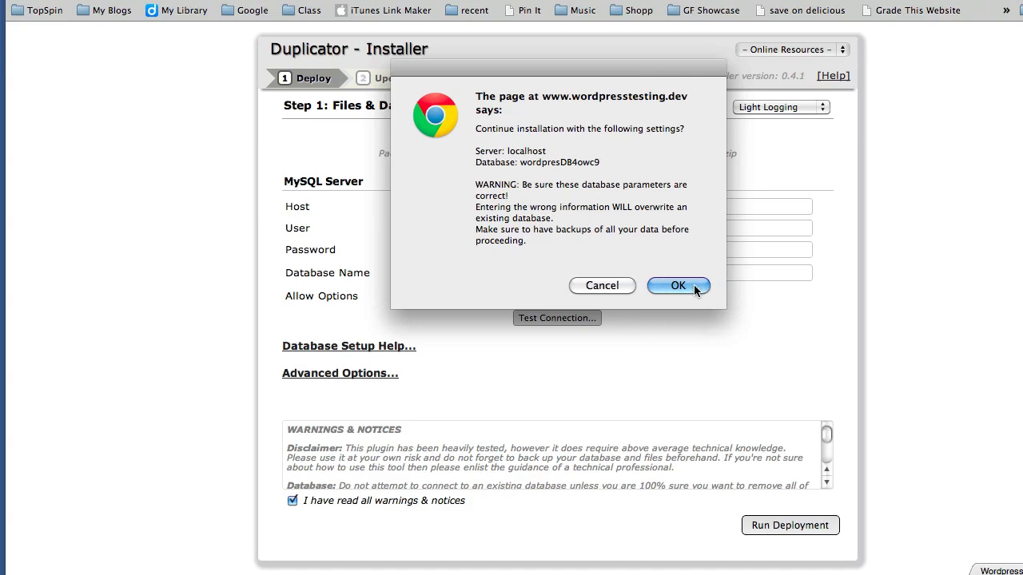
click(678, 285)
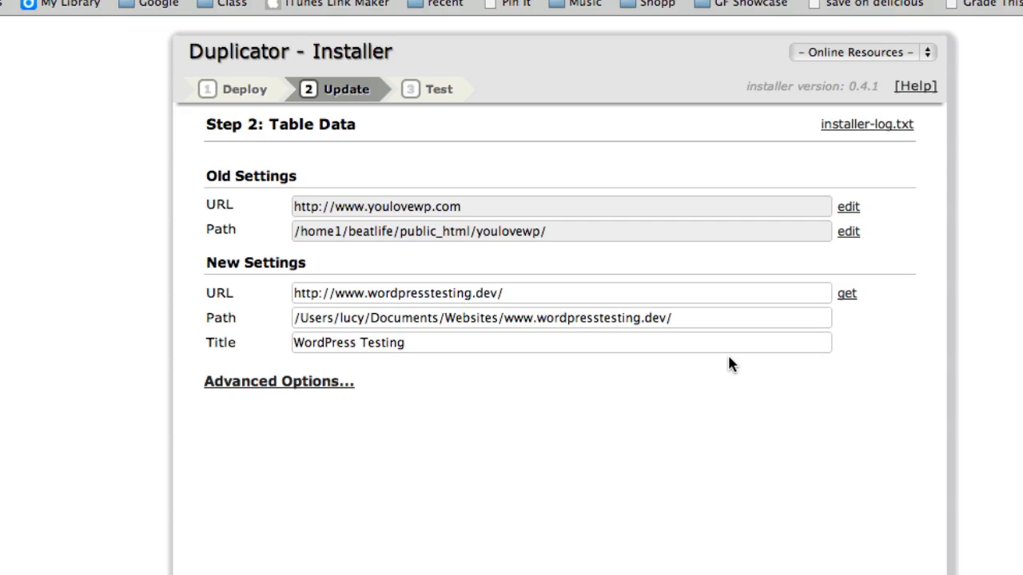
mouse_move(839, 511)
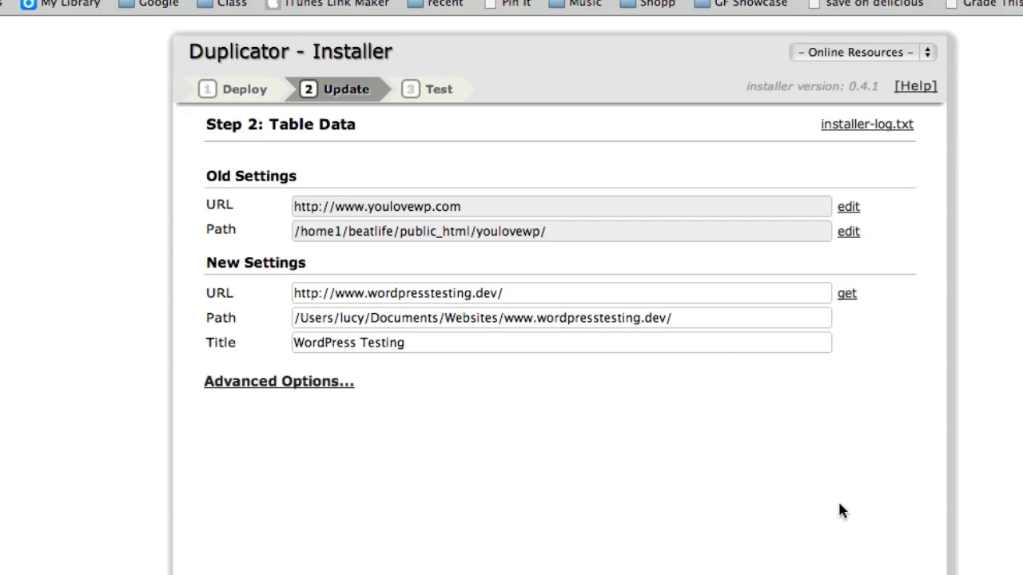
mouse_move(841, 512)
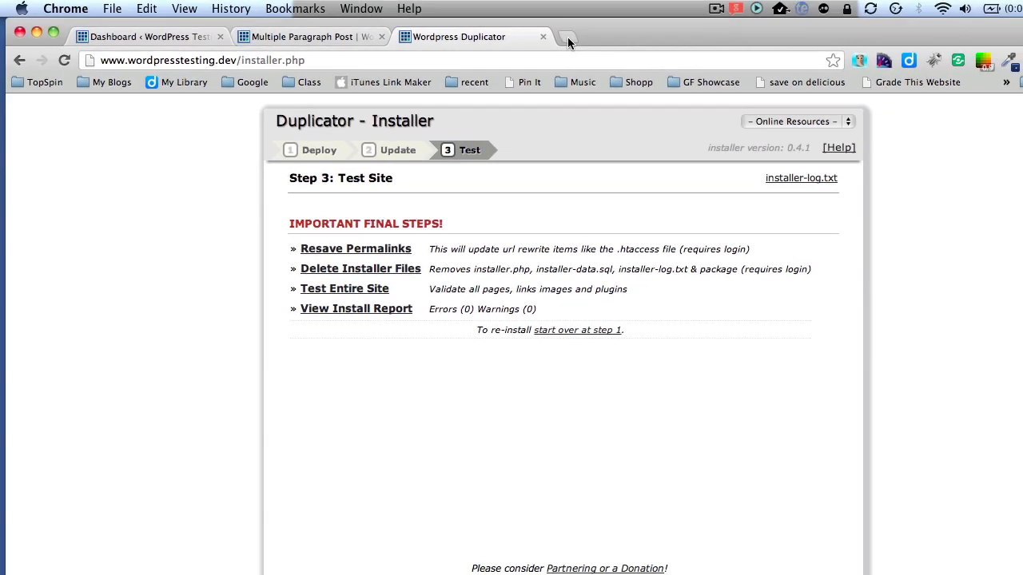
Open a new browser tab once the installer reaches Step 3: Test Site.
click(568, 36)
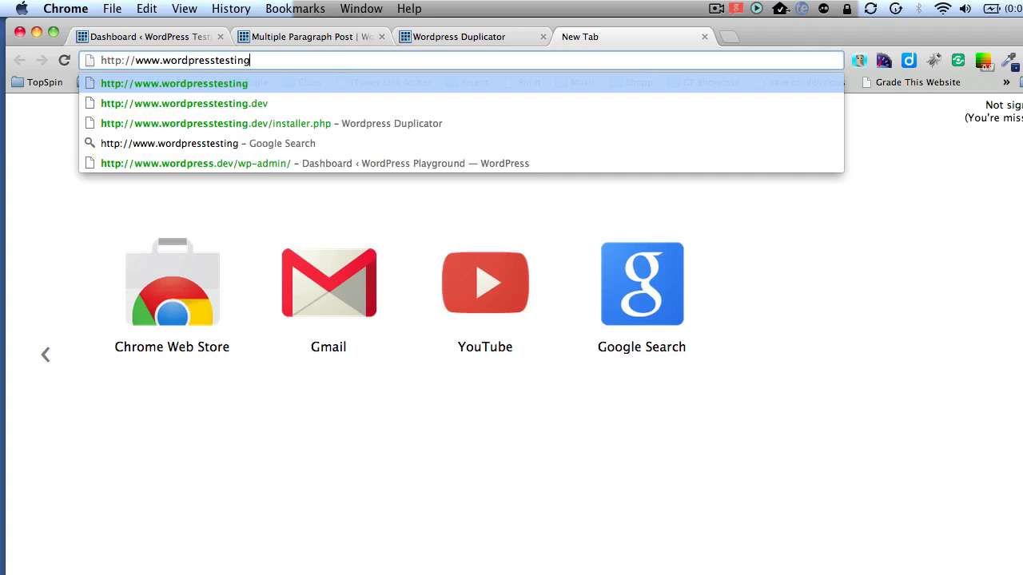
click(184, 103)
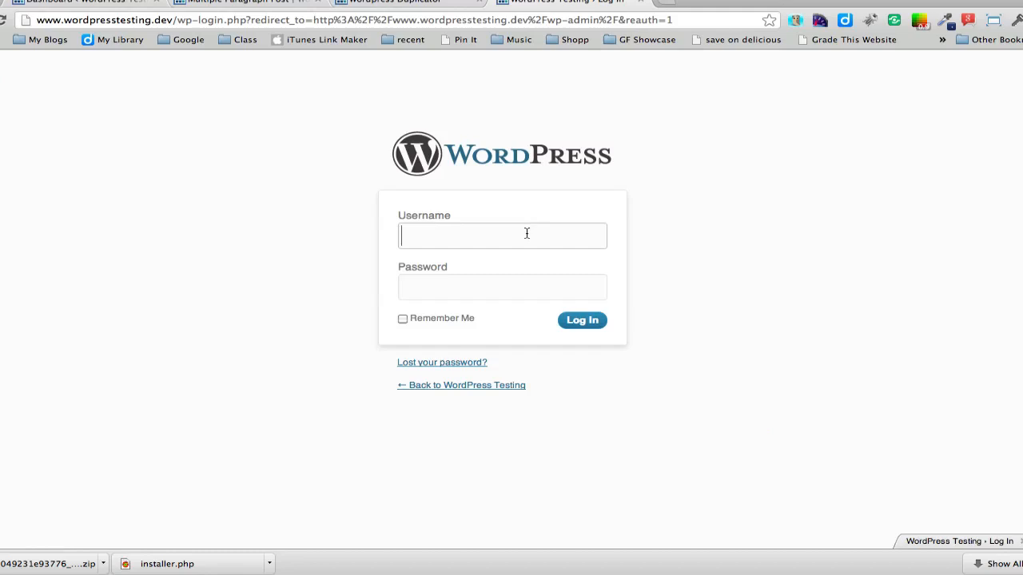
text(wordcamp)
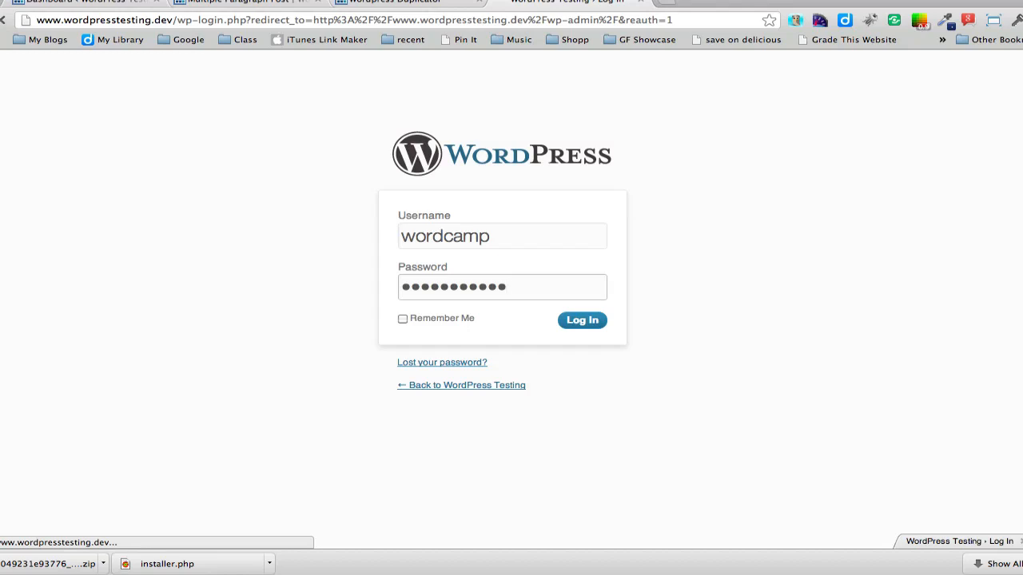
click(582, 319)
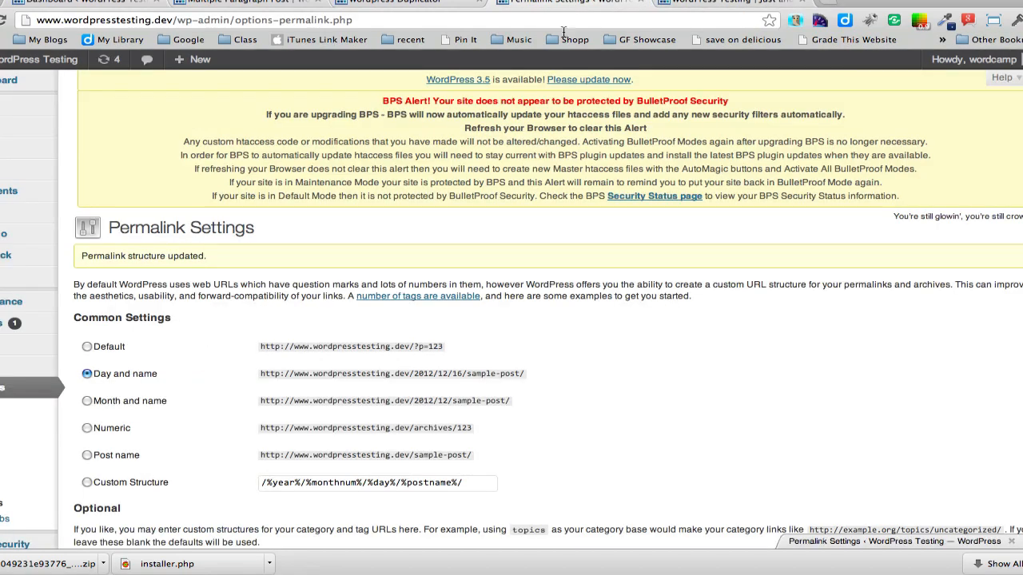
mouse_move(589, 79)
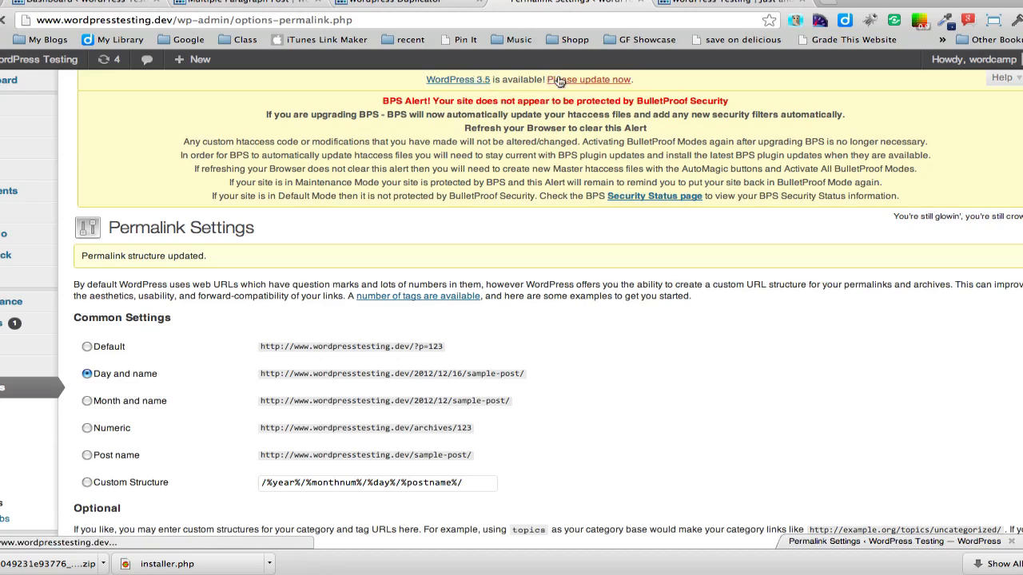
click(609, 79)
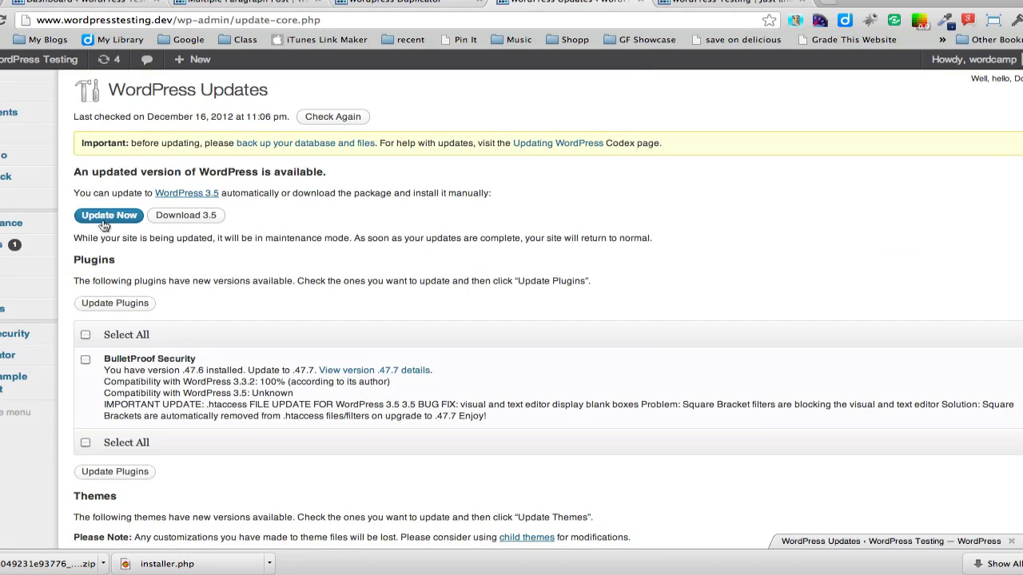
Install the WordPress 3.5 update and view the Multiple Paragraph Post before returning to admin.
click(108, 215)
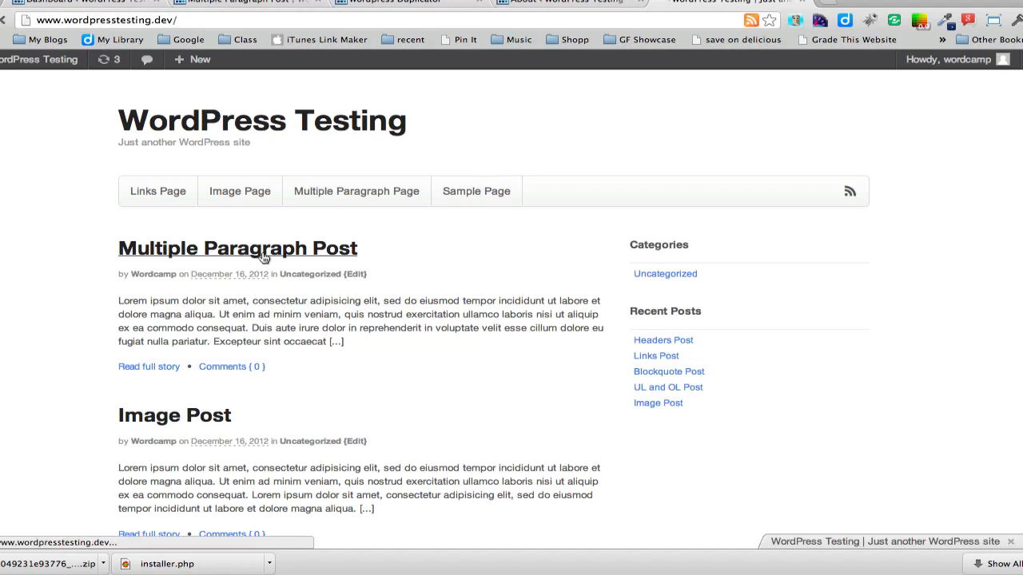
click(237, 248)
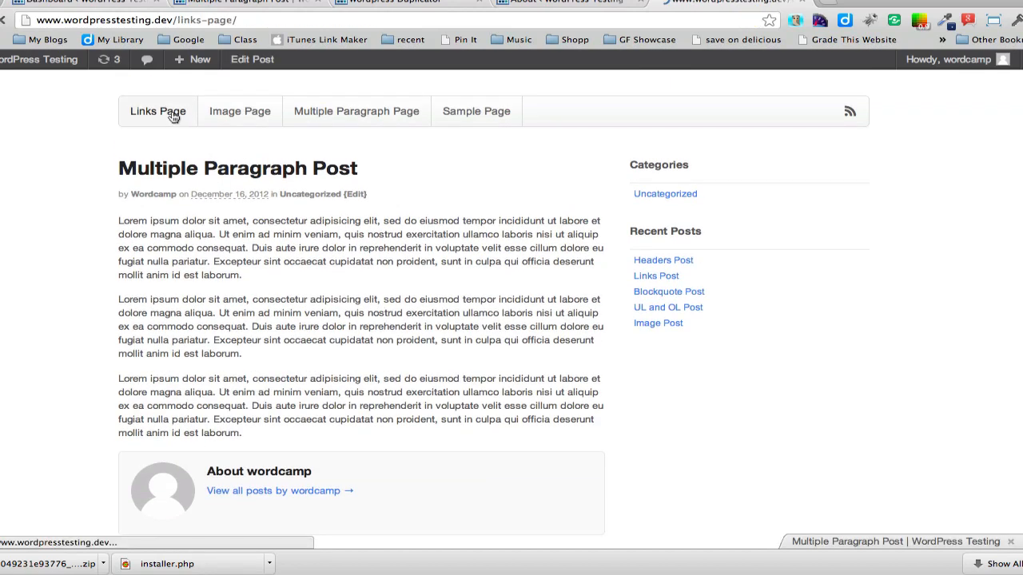
click(157, 111)
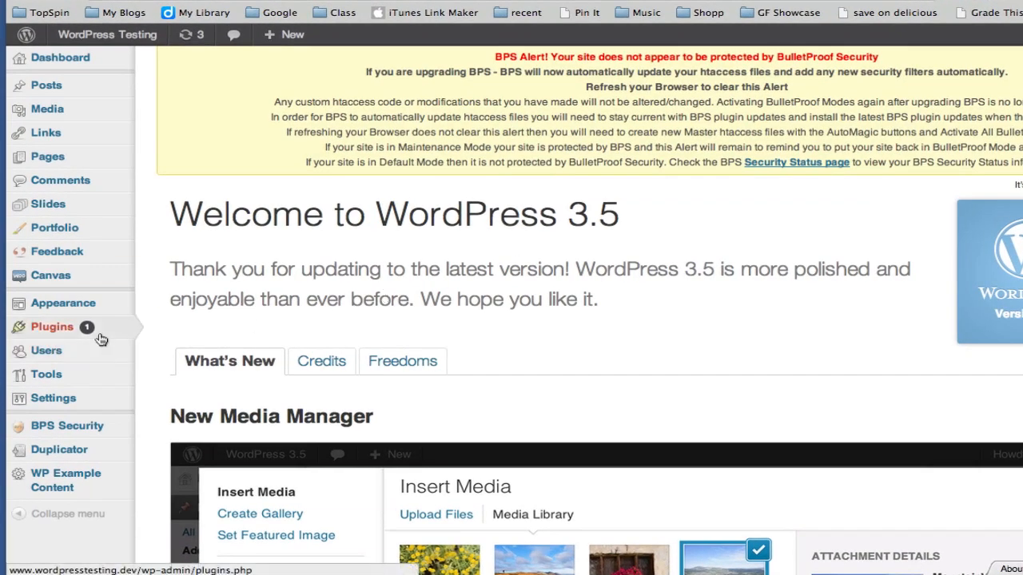
mouse_move(47, 157)
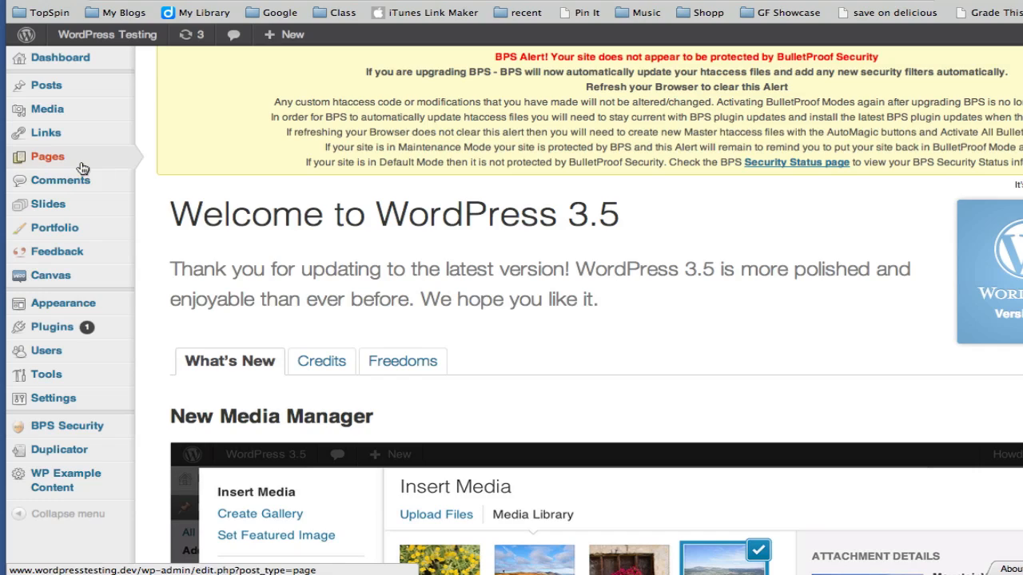
mouse_move(46, 84)
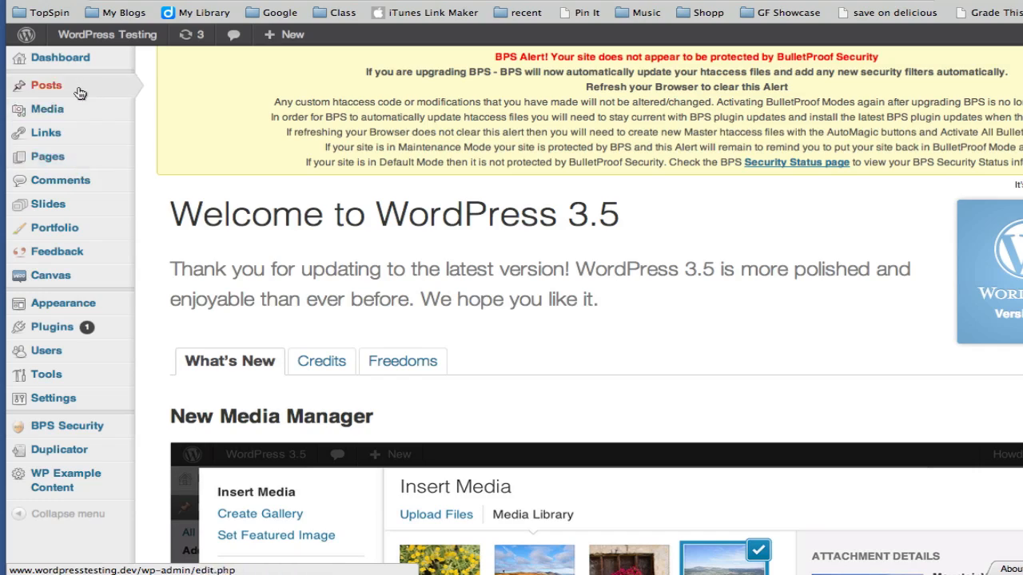
Open the Multiple Paragraph Post, find the editor blank, and go to the Plugins list.
click(47, 85)
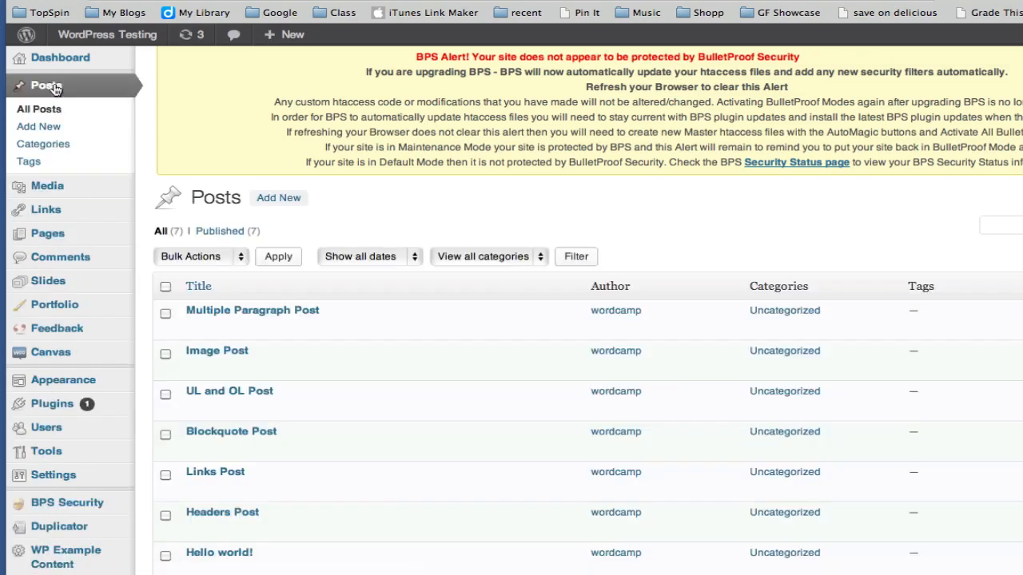
mouse_move(252, 310)
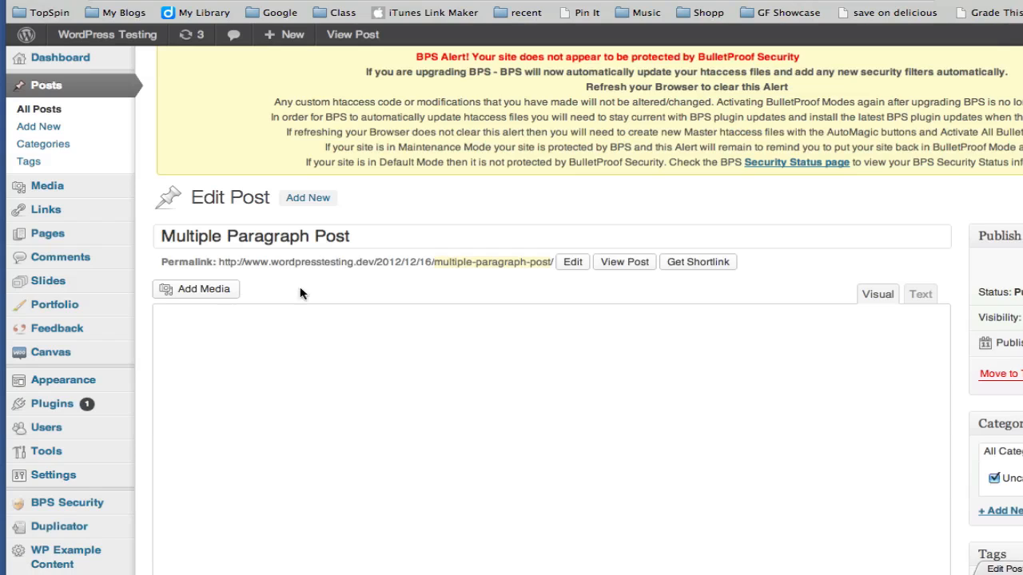
scroll(down, 3)
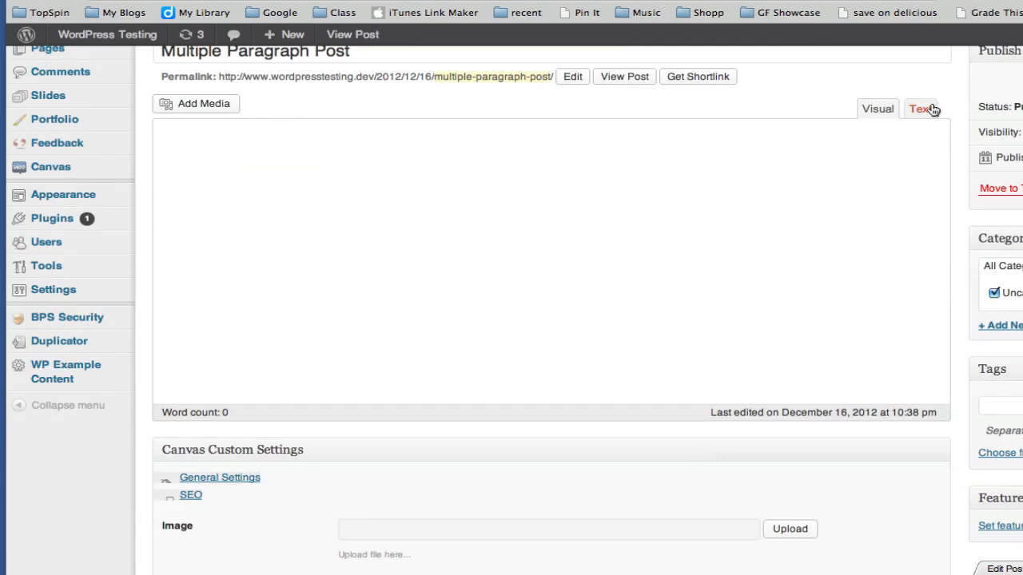
scroll(up, 3)
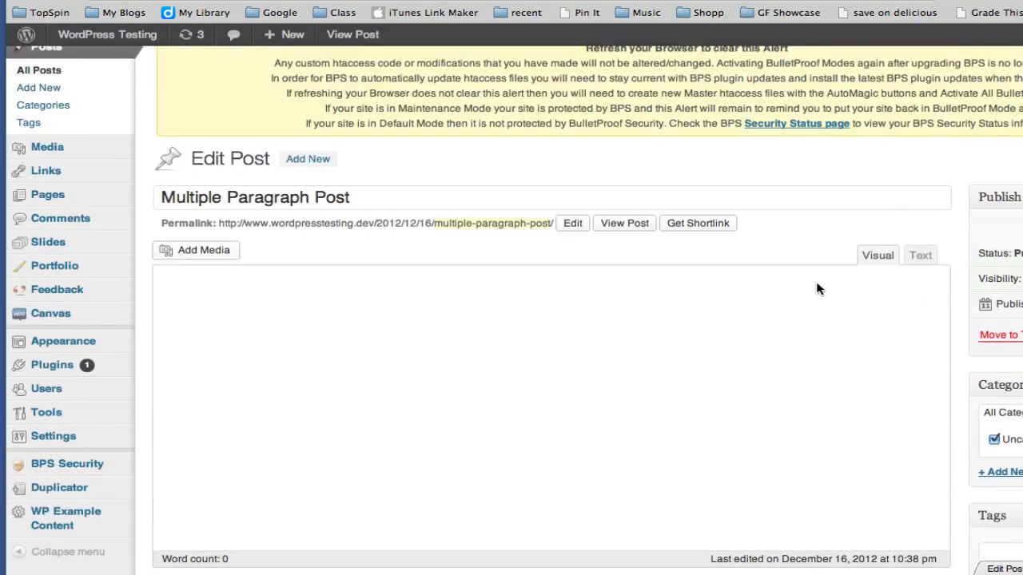
scroll(down, 3)
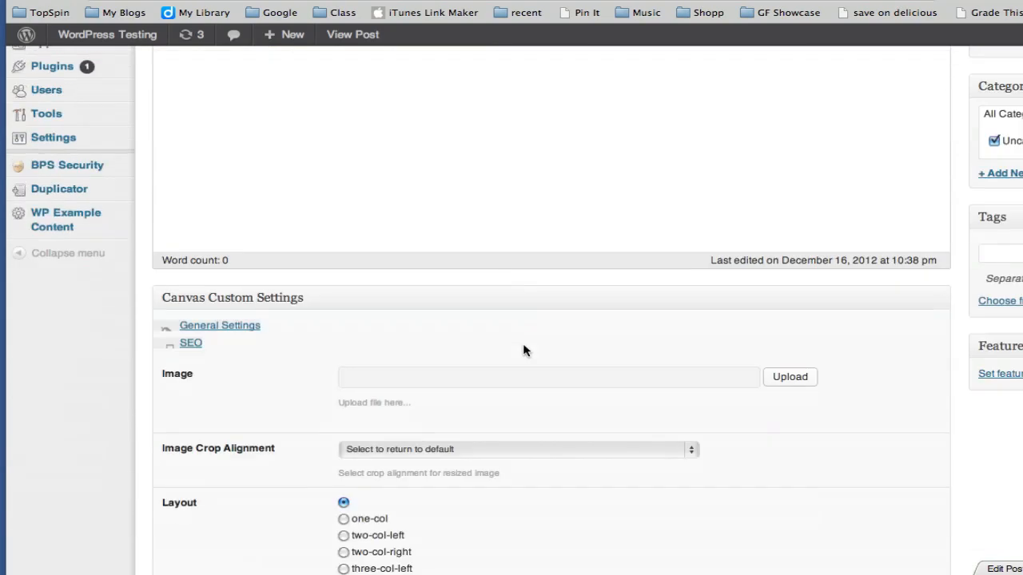
scroll(up, 3)
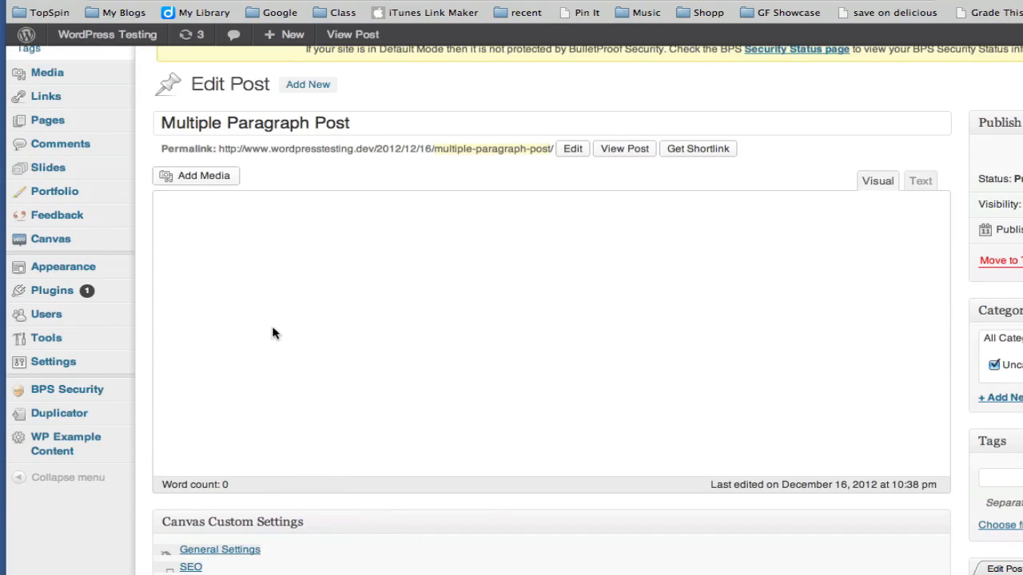
mouse_move(52, 290)
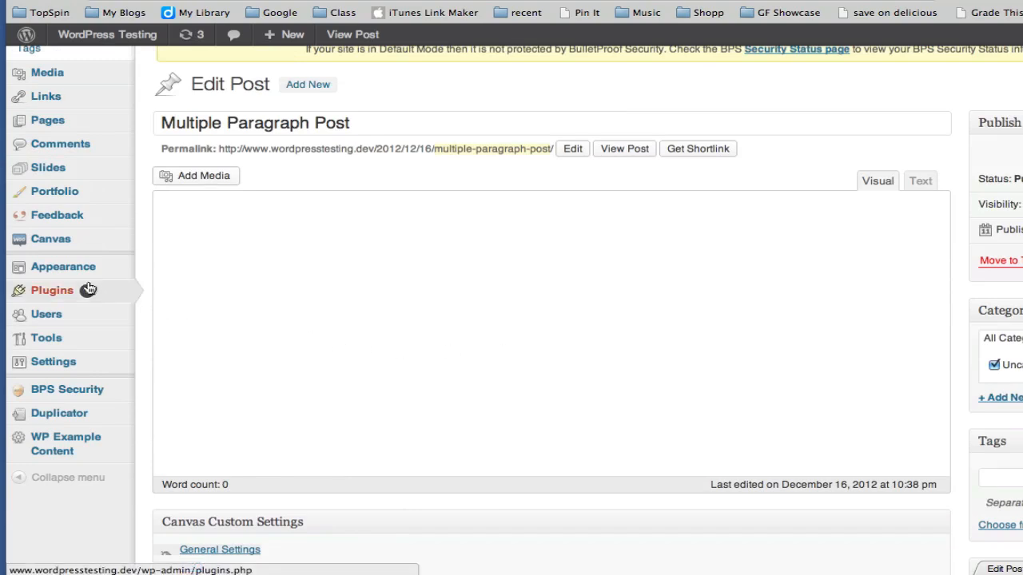
click(52, 290)
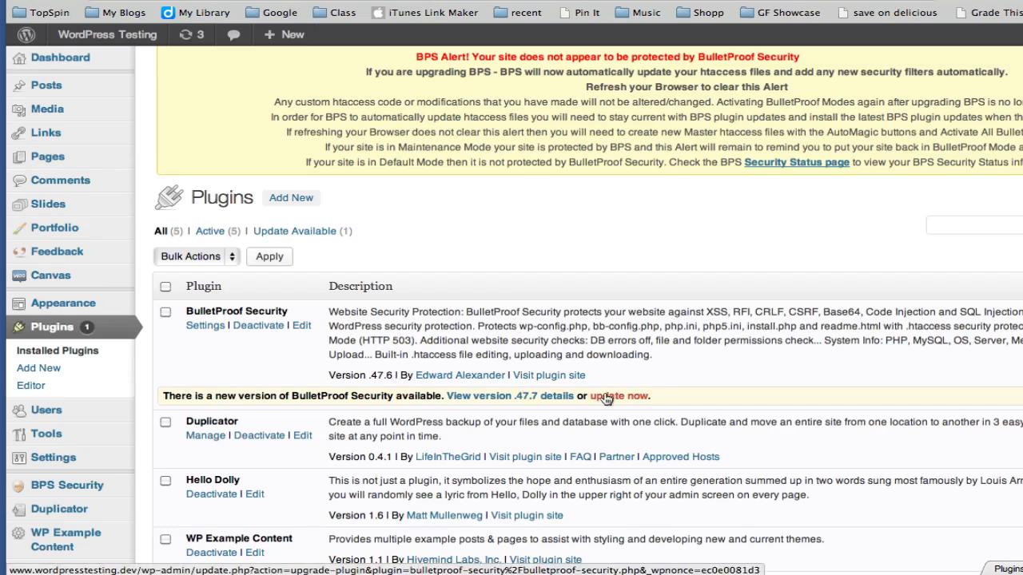
Update BulletProof Security to .47.7, then return to plugins and the Dashboard.
click(619, 395)
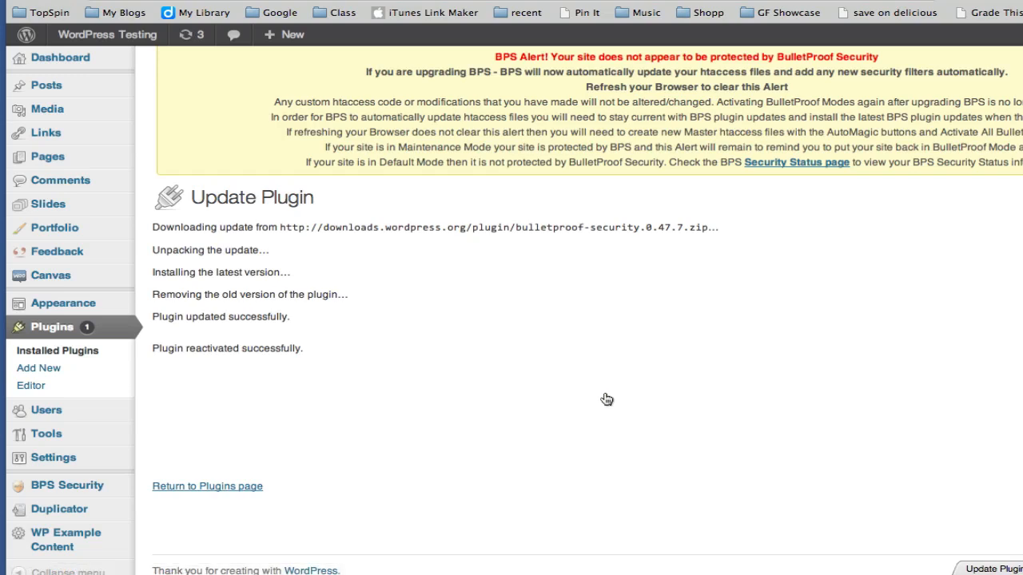
mouse_move(367, 330)
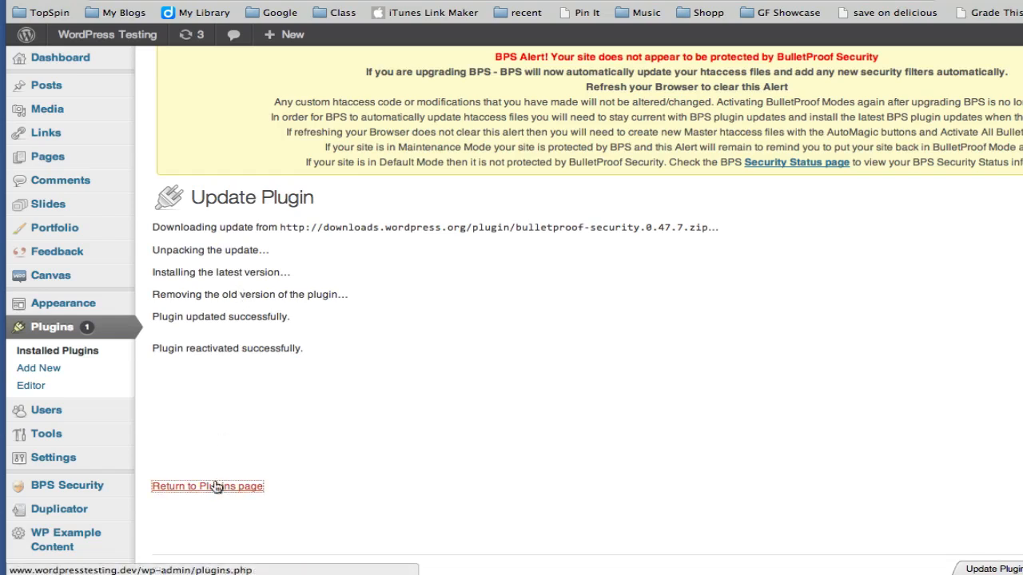
click(207, 486)
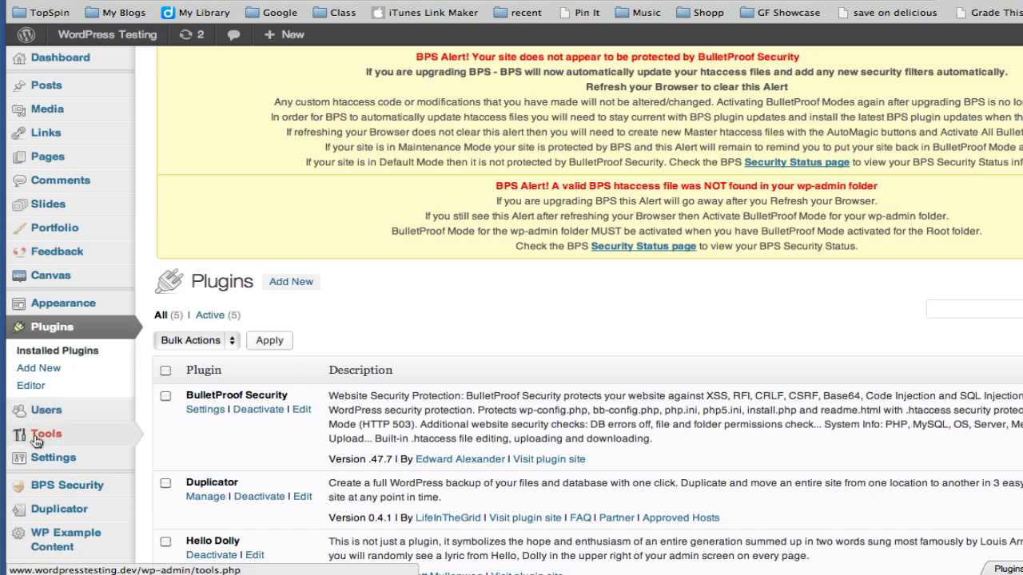
mouse_move(48, 110)
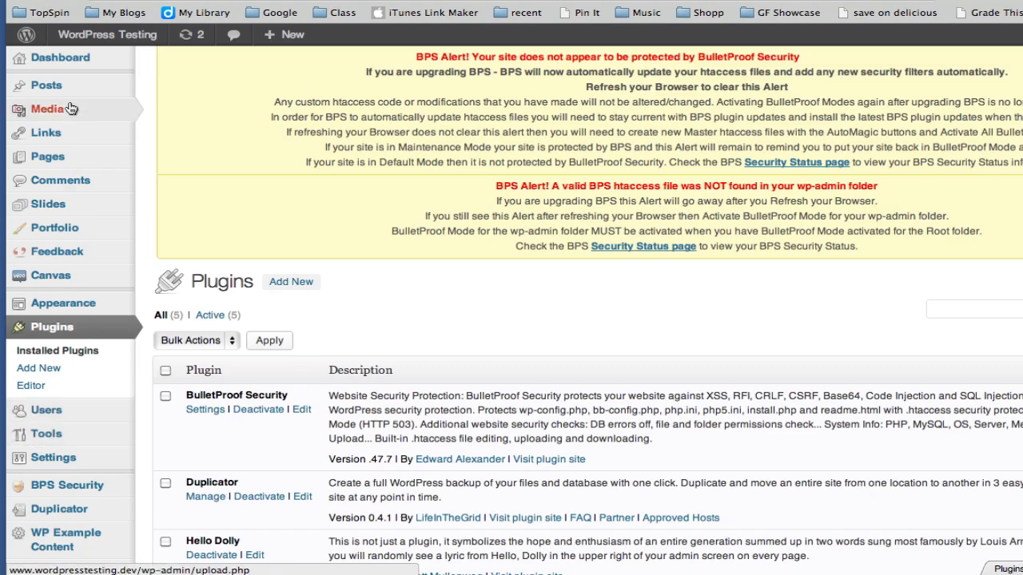
click(60, 57)
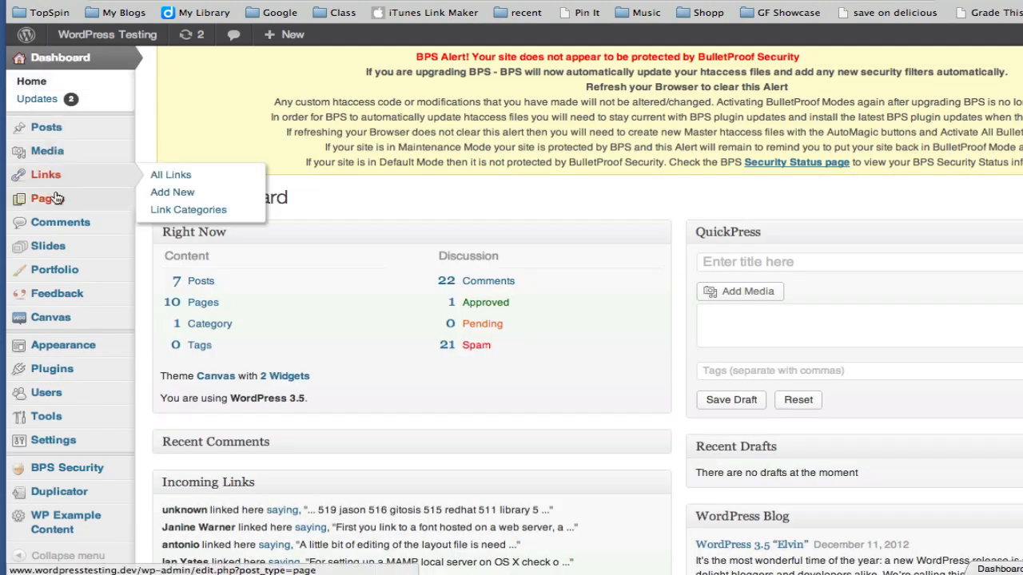
mouse_move(47, 198)
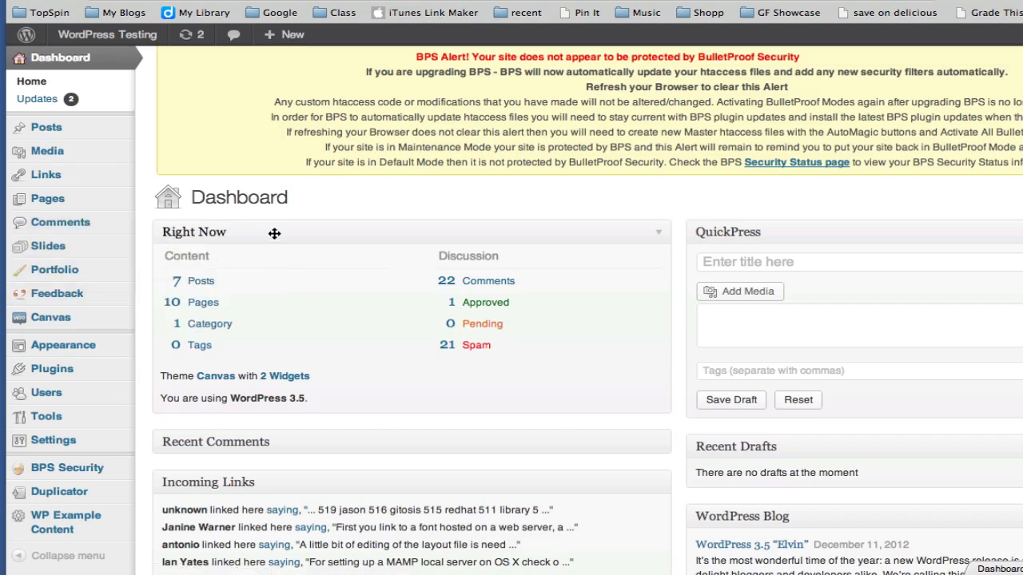
Open Multiple Paragraph Post from the Posts list and check its three paragraphs display.
click(37, 126)
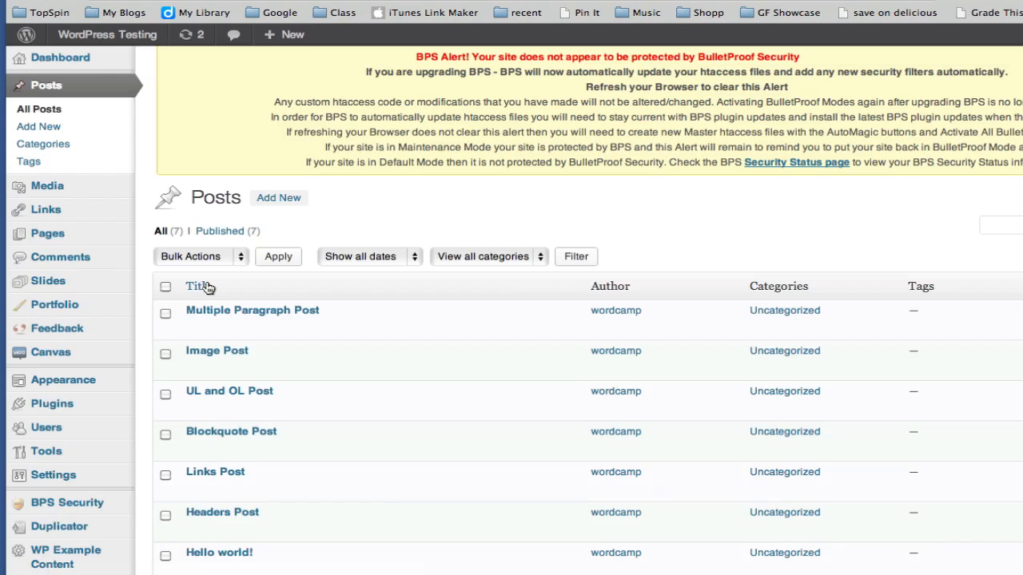
click(252, 310)
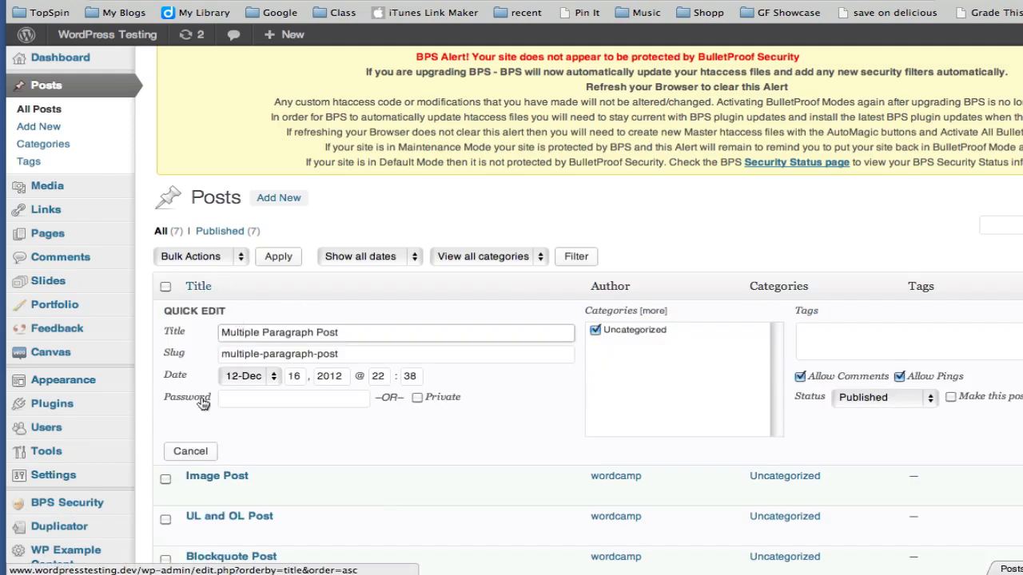
click(190, 451)
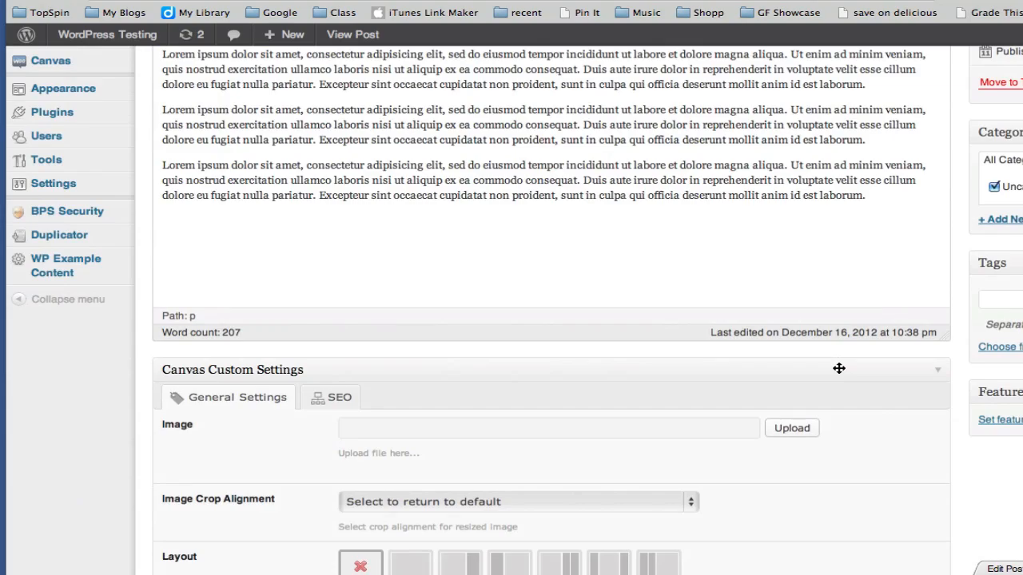
scroll(up, 3)
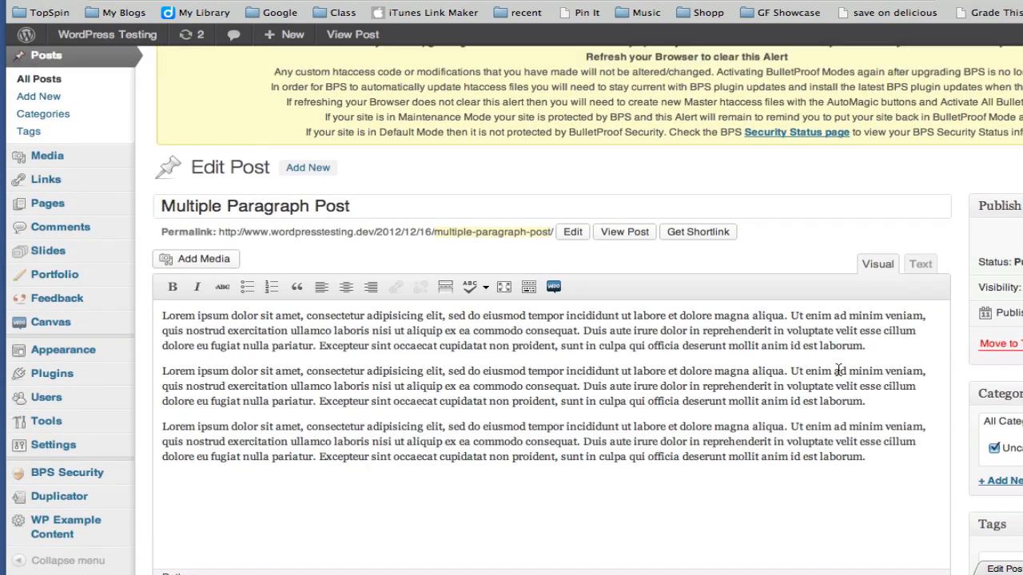